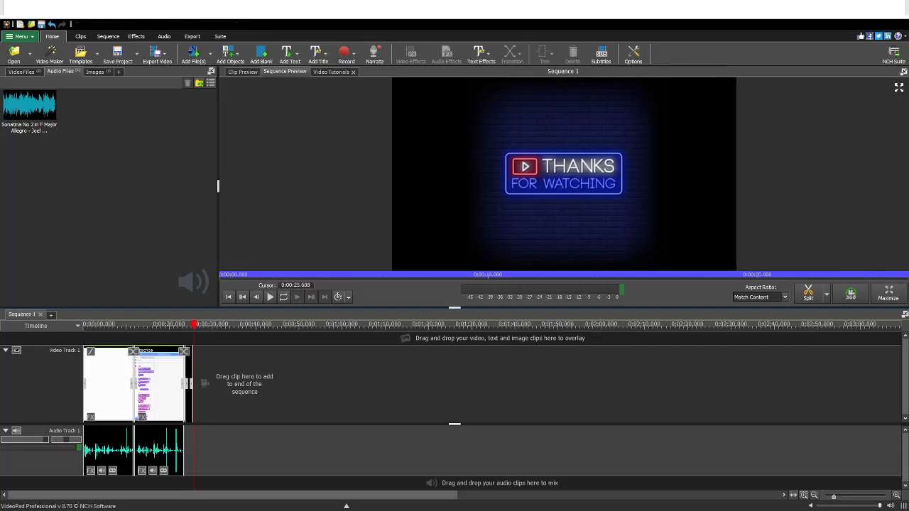
Play the sequence from the elf-on-ladder scene to the Subscribe scene, then preview the Sonatina clip
click(110, 324)
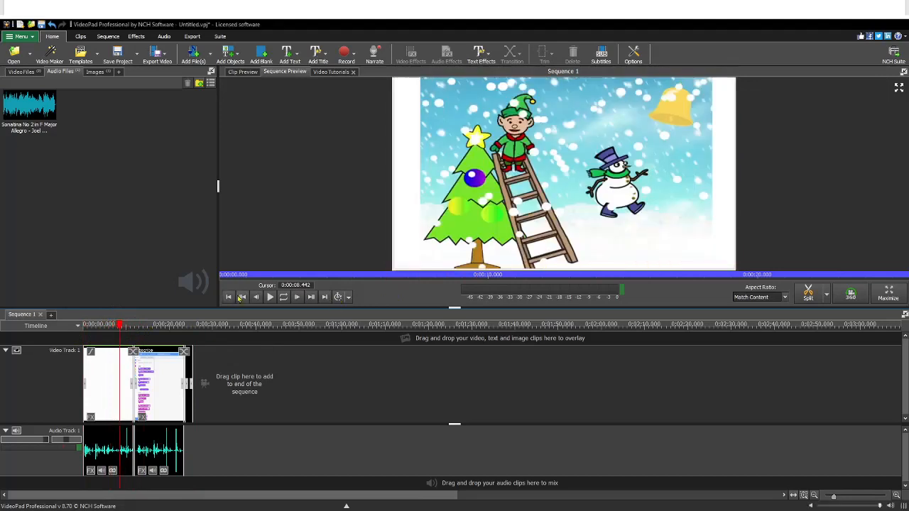
click(270, 296)
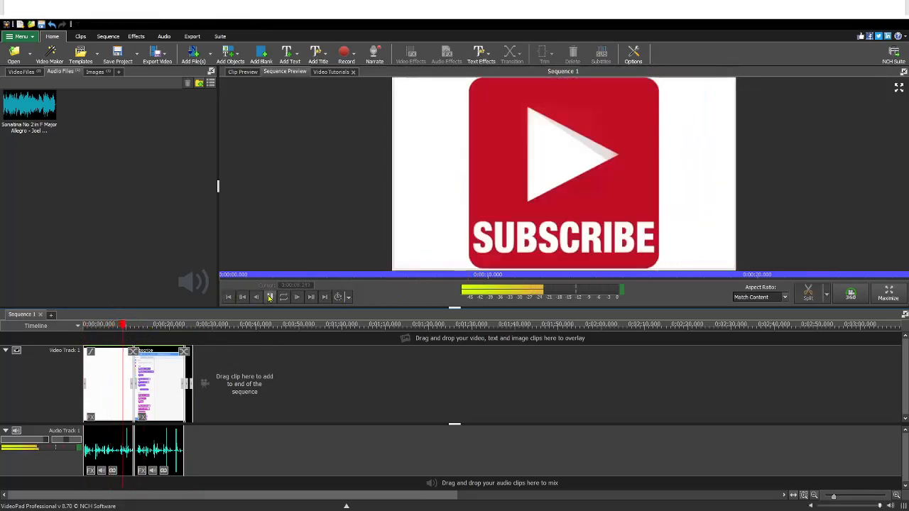
click(270, 296)
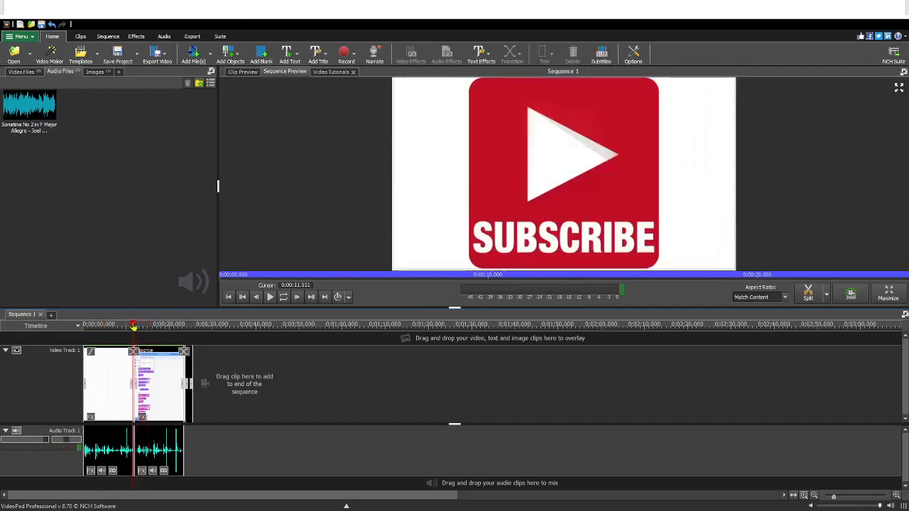
click(111, 324)
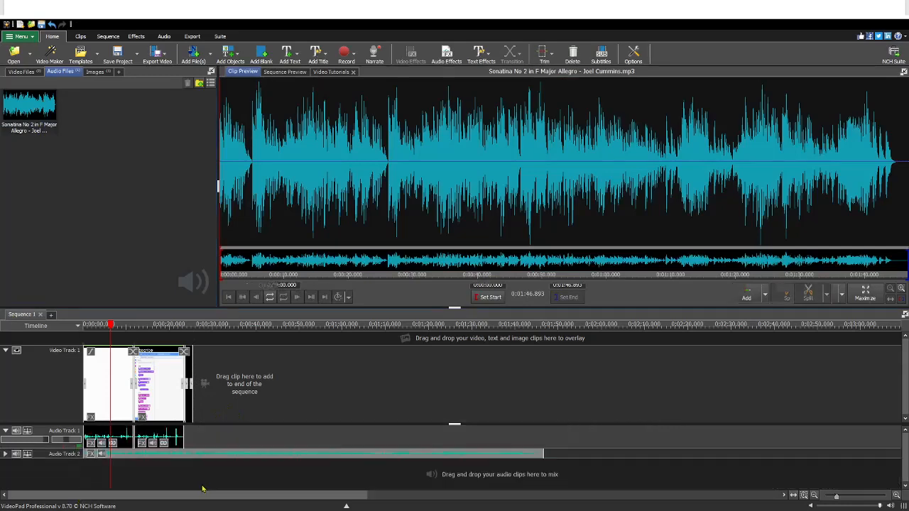
Replay the sequence from the elf-on-ladder scene with the music, stopping on the coding screen scene
click(284, 71)
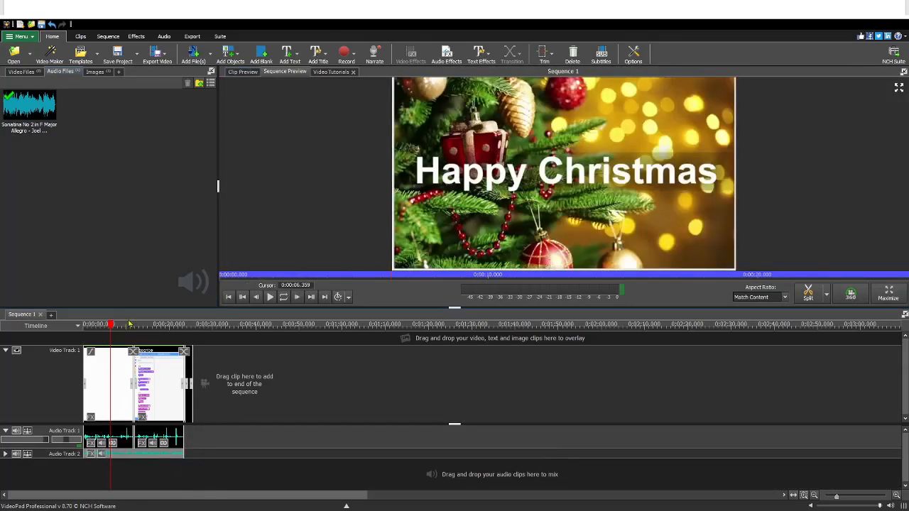
click(269, 297)
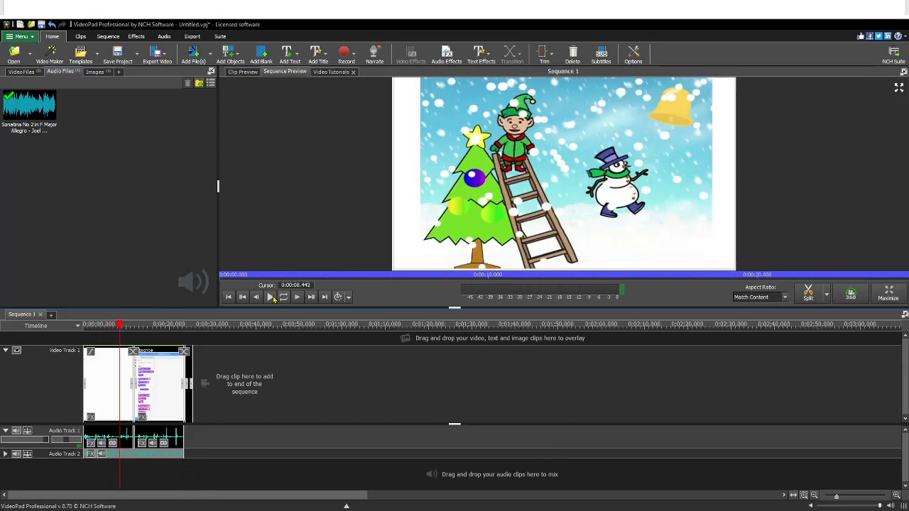
click(270, 297)
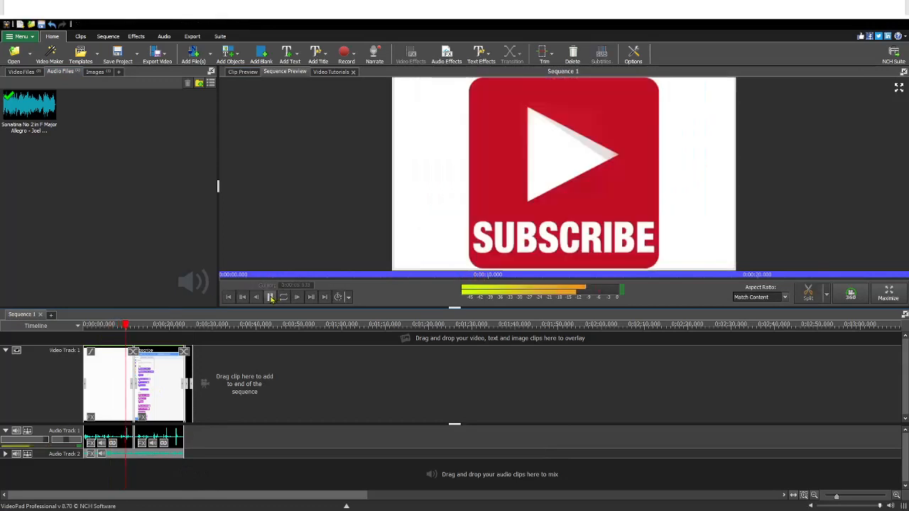
click(269, 297)
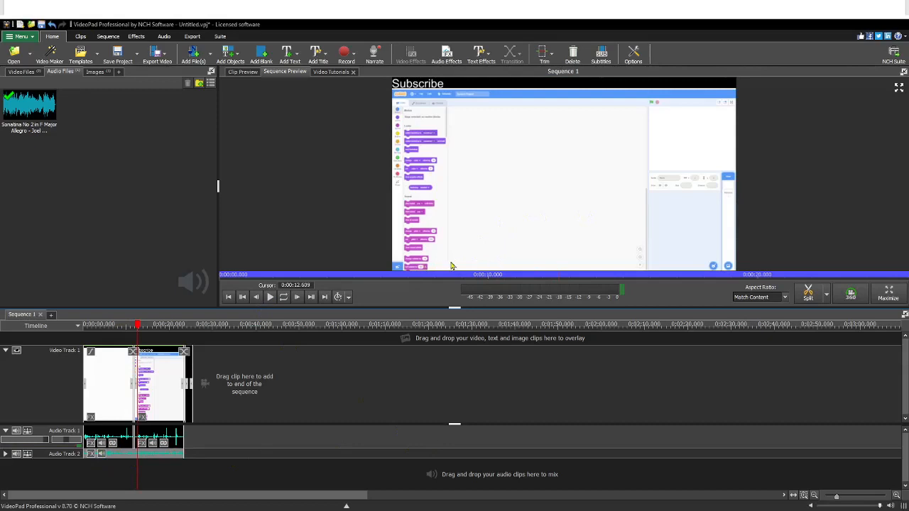
mouse_move(413, 265)
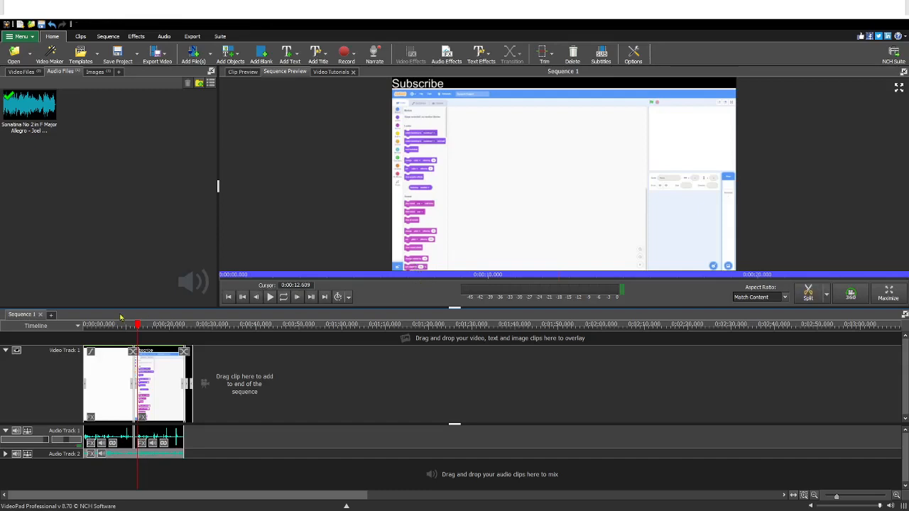
click(270, 297)
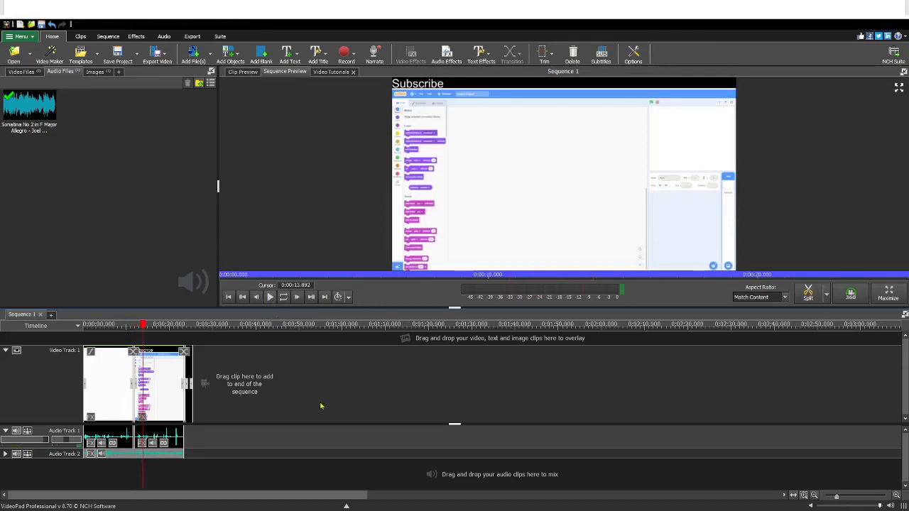
mouse_move(457, 400)
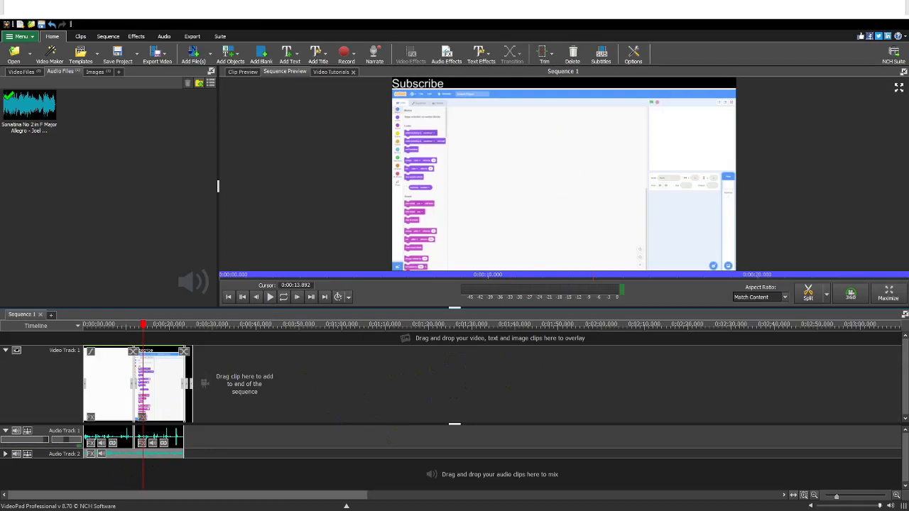
mouse_move(274, 149)
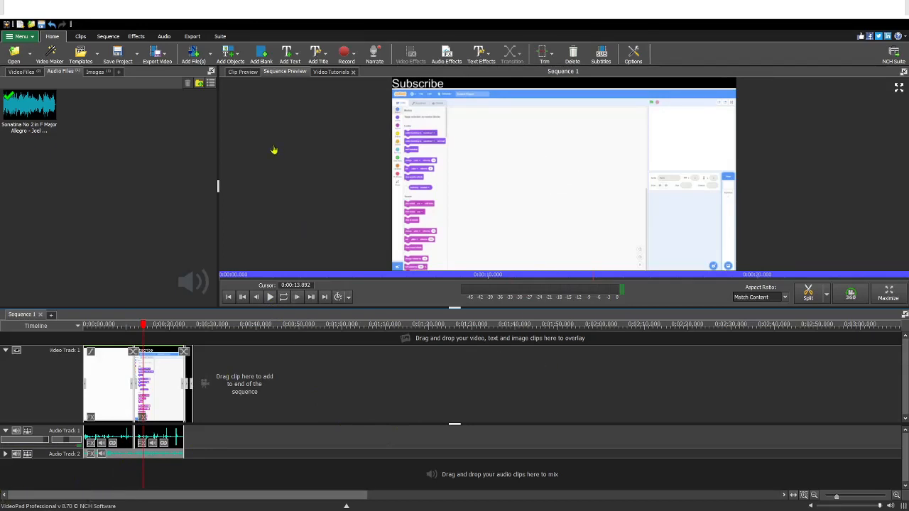
mouse_move(144, 260)
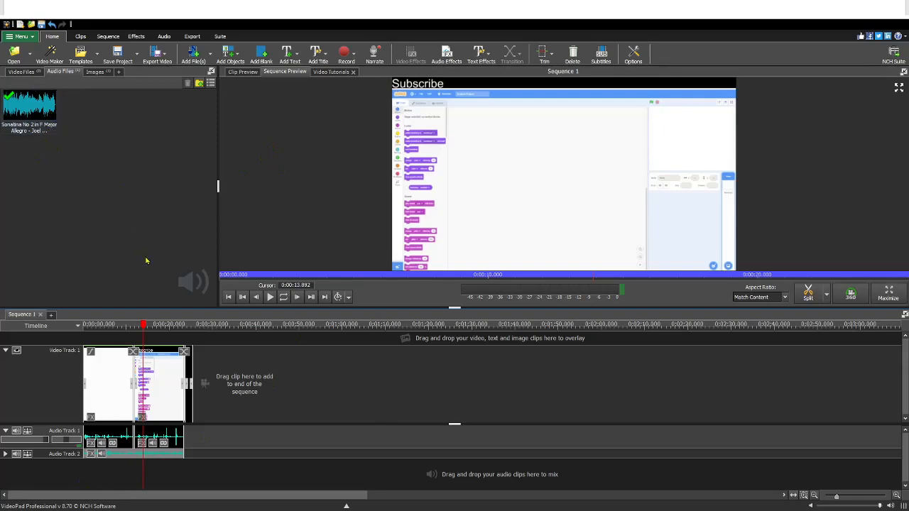
mouse_move(148, 467)
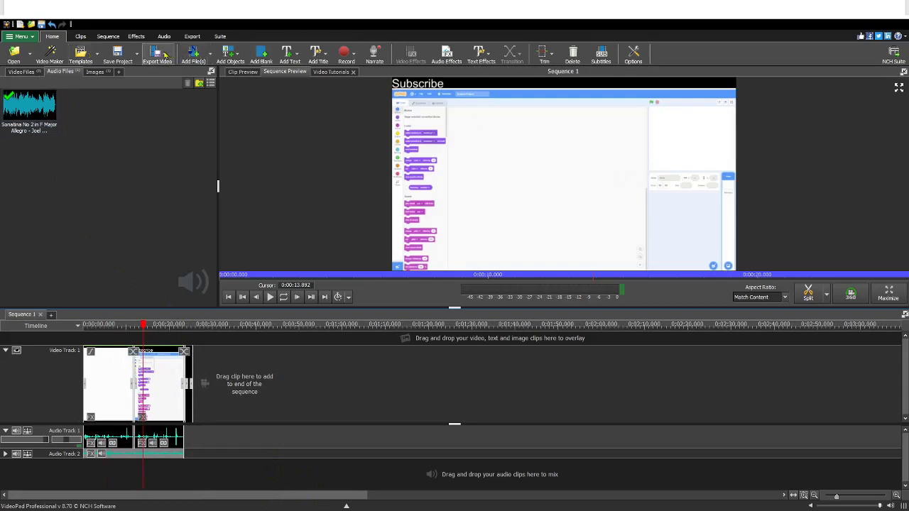
mouse_move(366, 247)
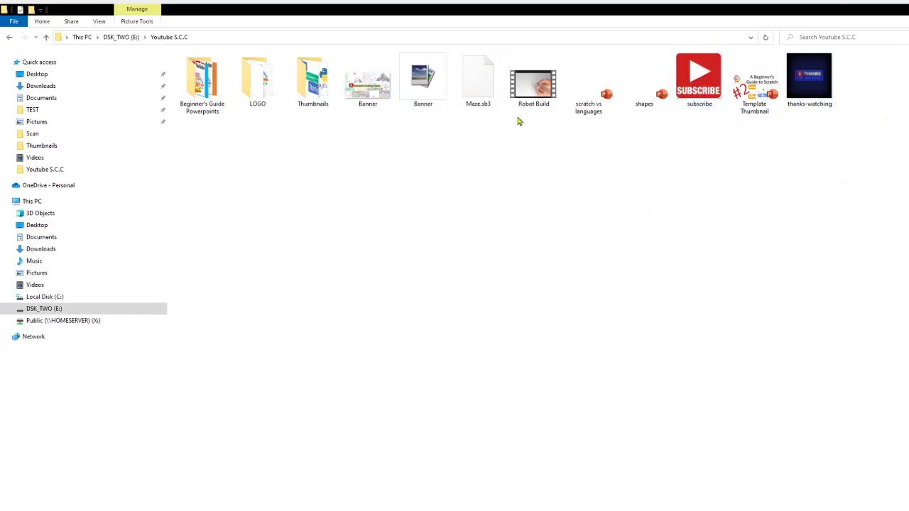
mouse_move(491, 292)
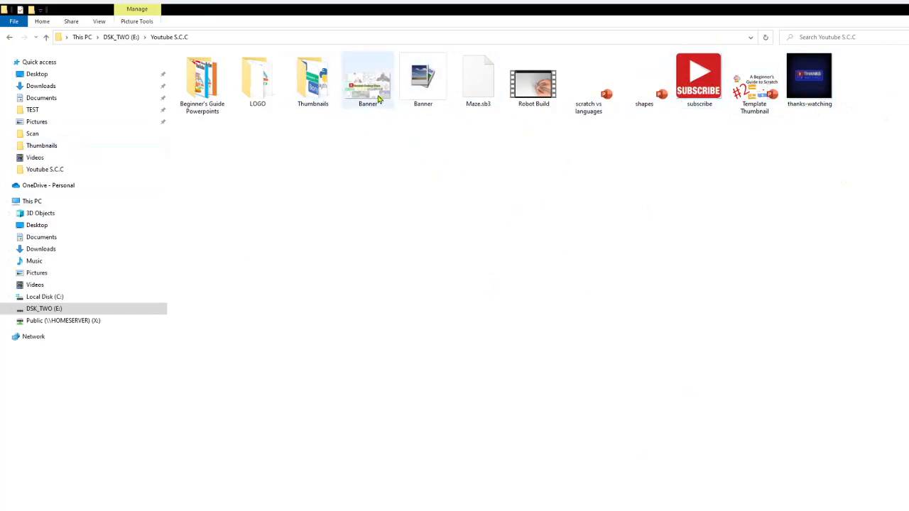
Select the Banner images in turn and then the Robot Build video in the channel folder
click(366, 78)
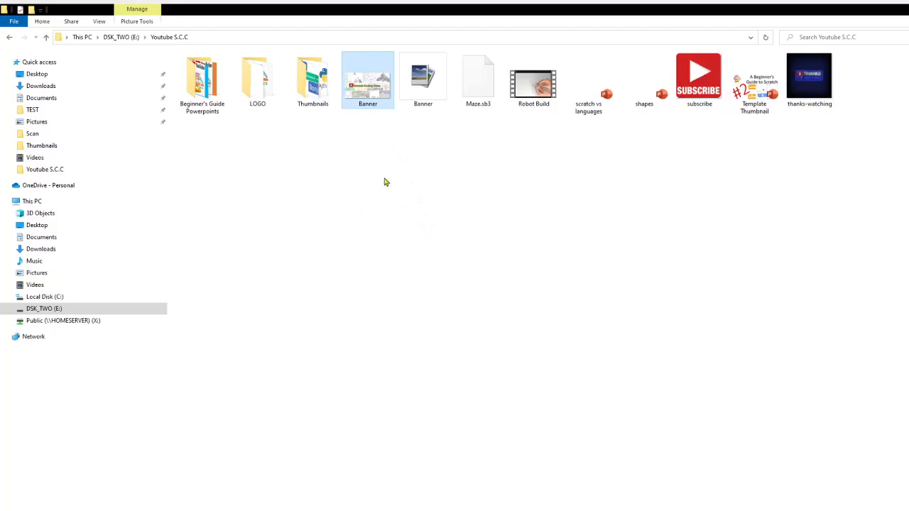
click(423, 76)
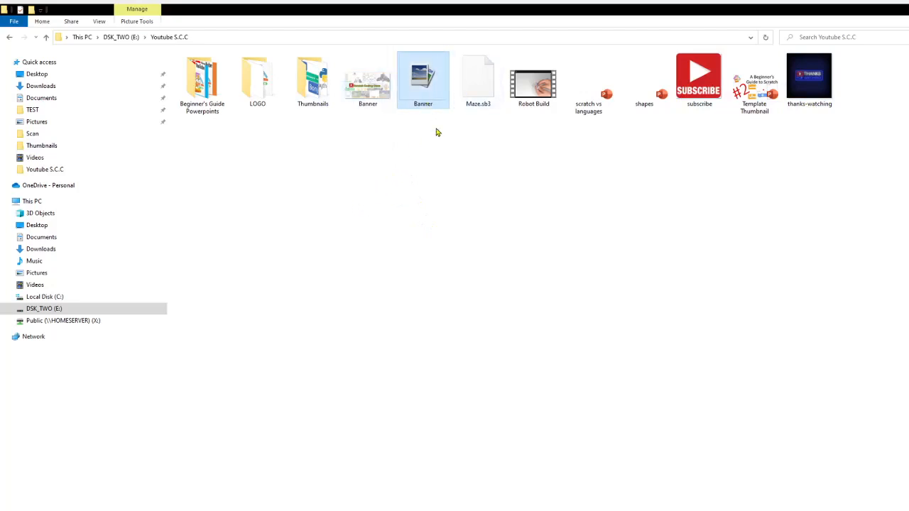
mouse_move(582, 112)
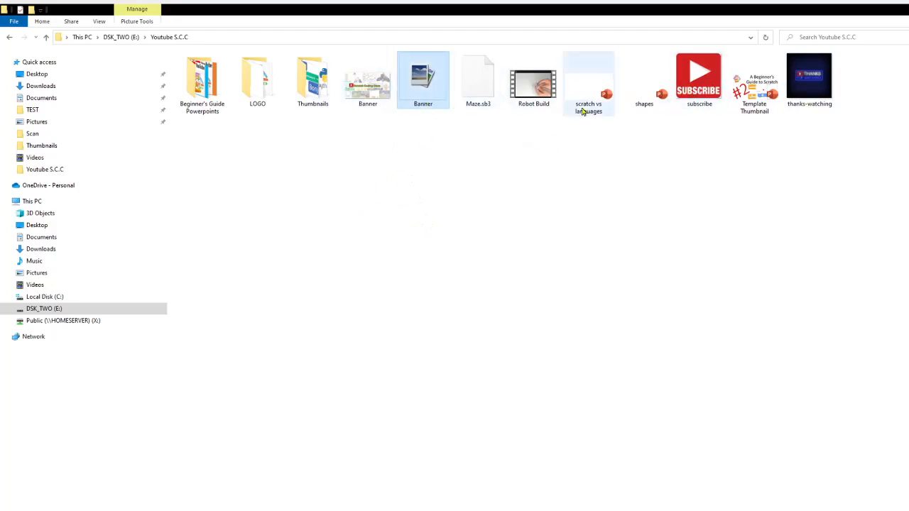
click(476, 78)
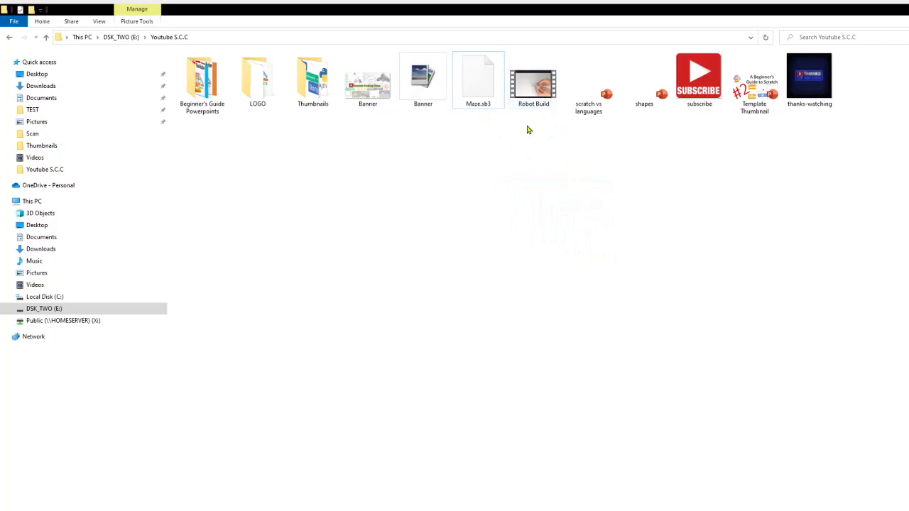
click(534, 78)
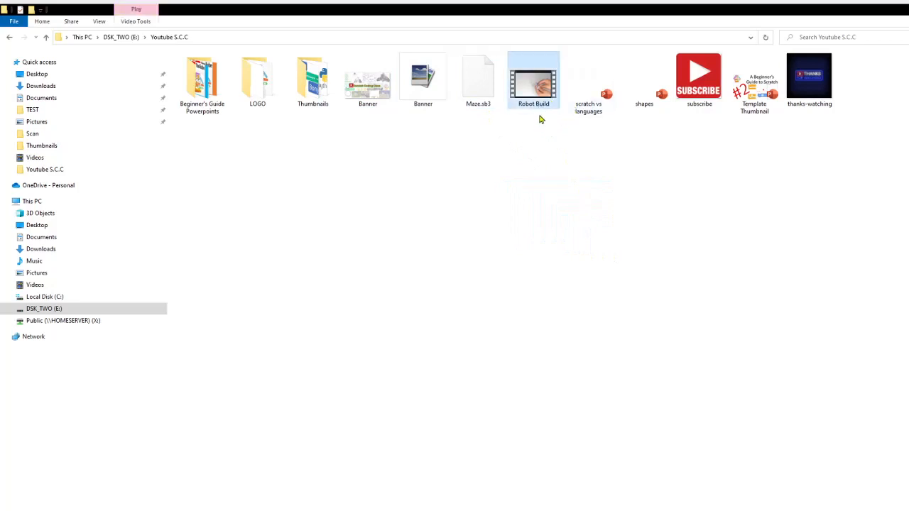
mouse_move(469, 45)
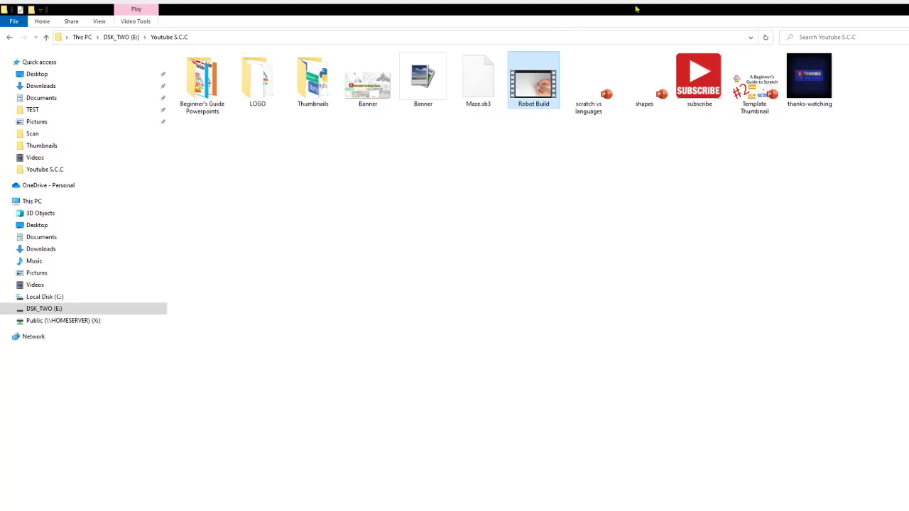
mouse_move(577, 385)
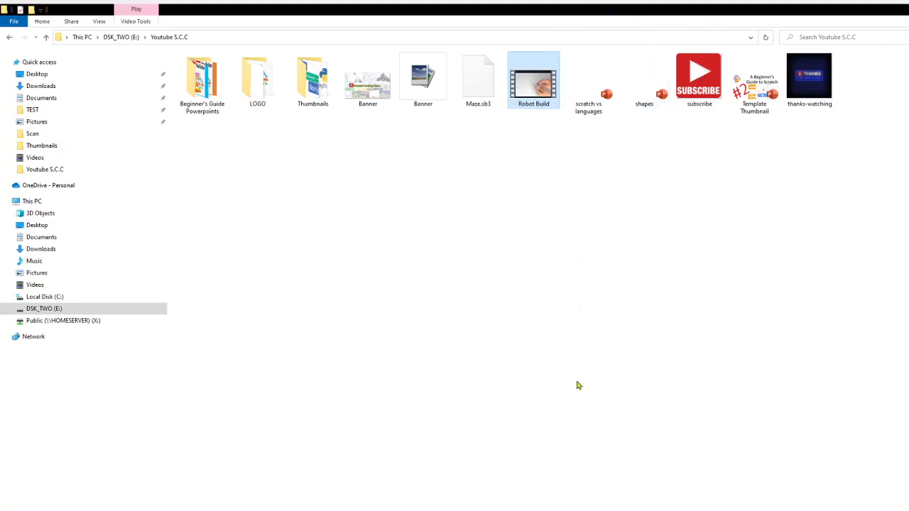
mouse_move(596, 283)
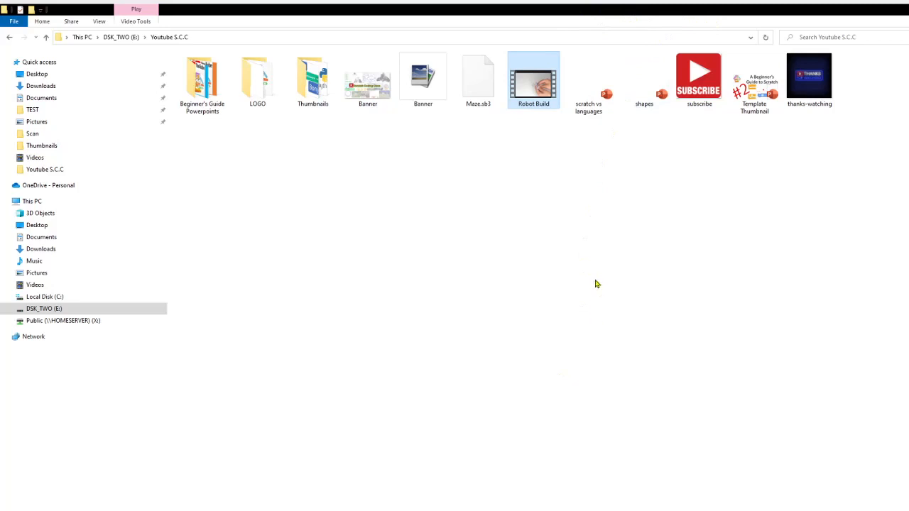
mouse_move(377, 335)
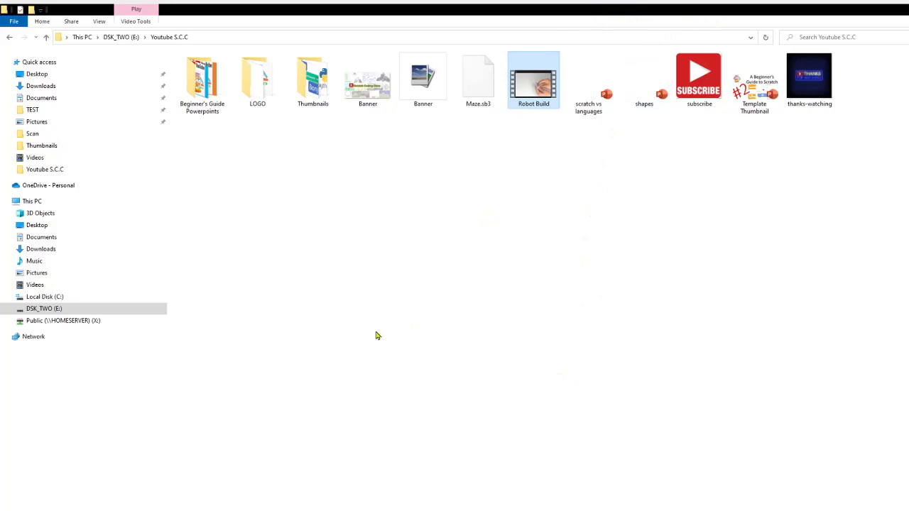
mouse_move(575, 208)
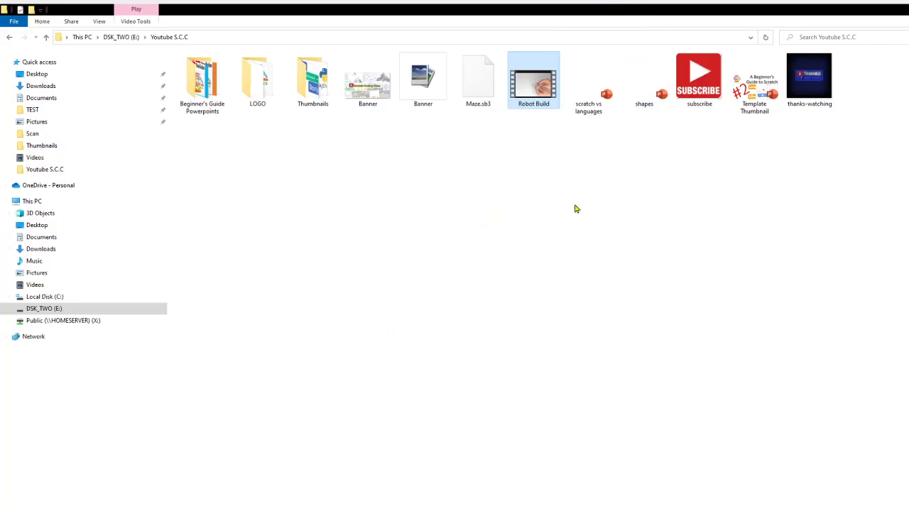
mouse_move(354, 194)
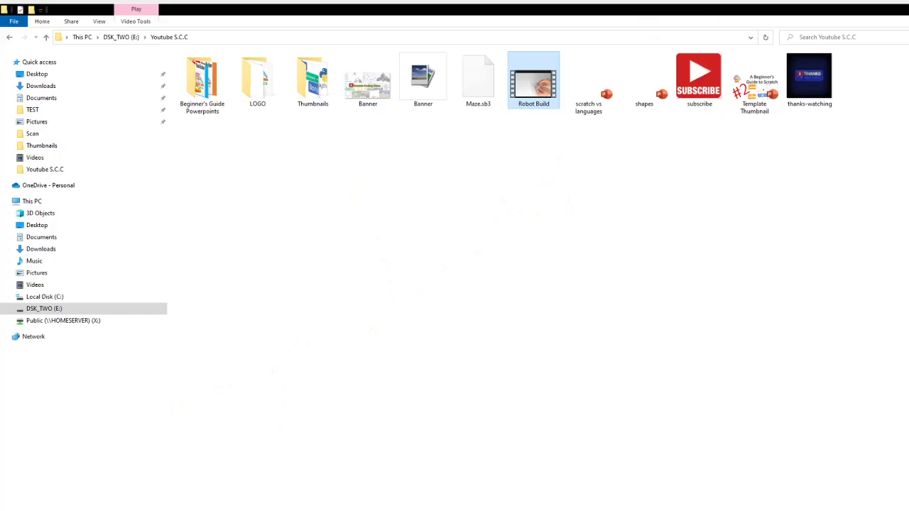
mouse_move(358, 301)
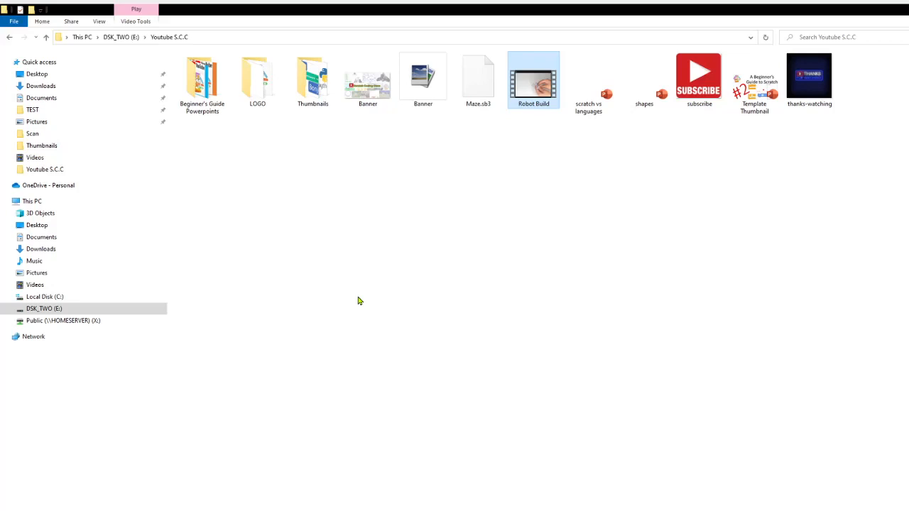
mouse_move(395, 411)
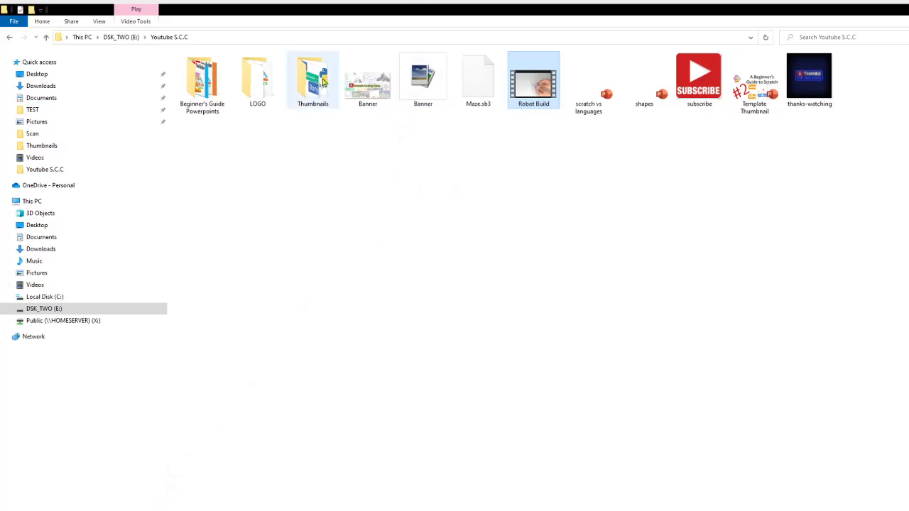
Browse the Thumbnails and Lego Ev3 folders, then the LOGO folder, returning to Youtube S.C.C each time
double_click(312, 78)
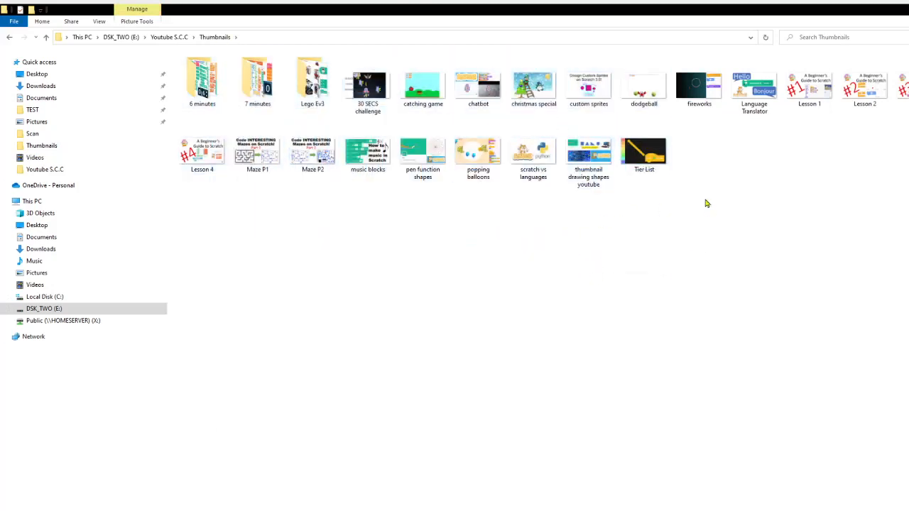
mouse_move(371, 228)
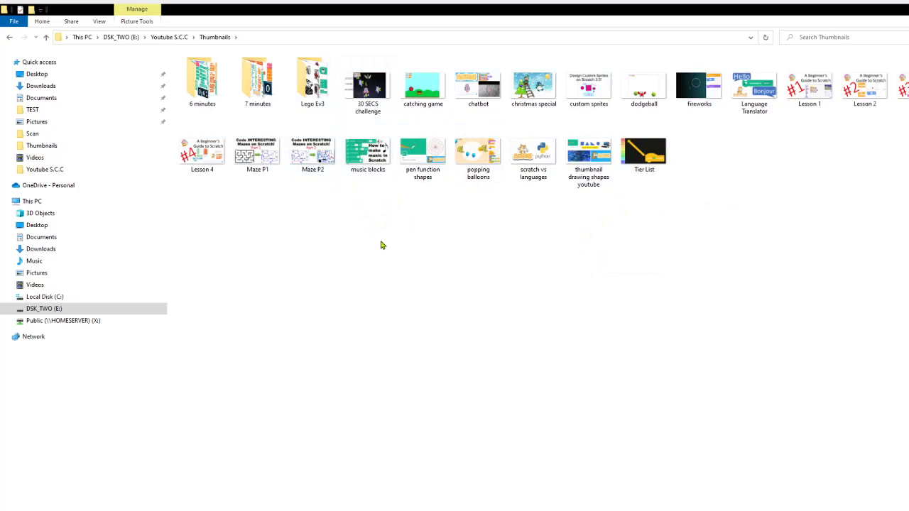
mouse_move(408, 190)
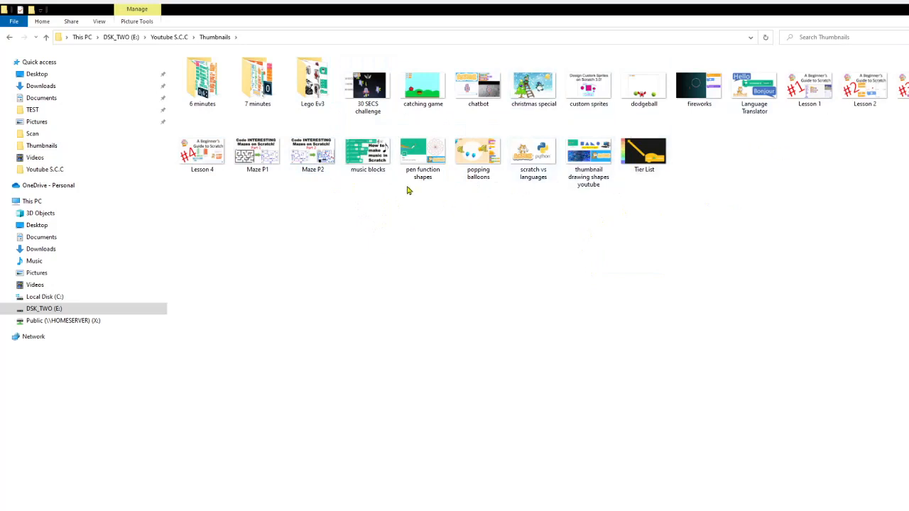
mouse_move(477, 150)
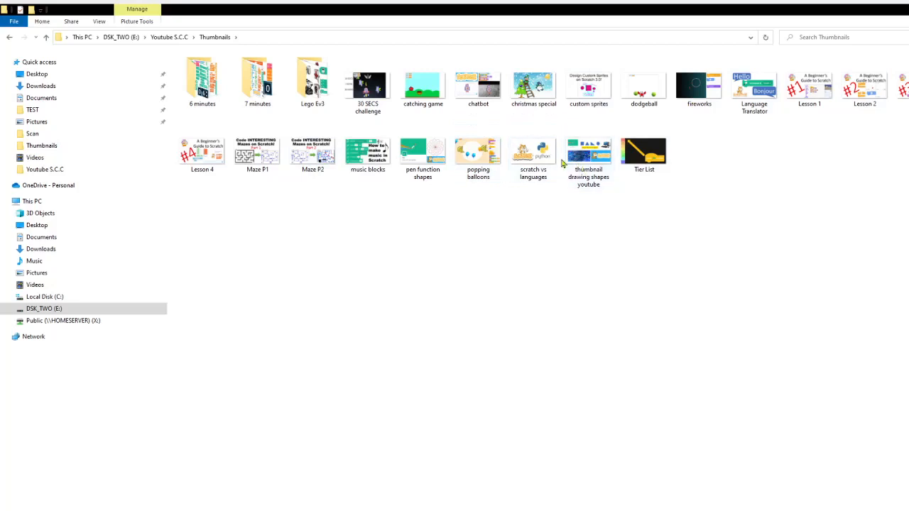
click(257, 79)
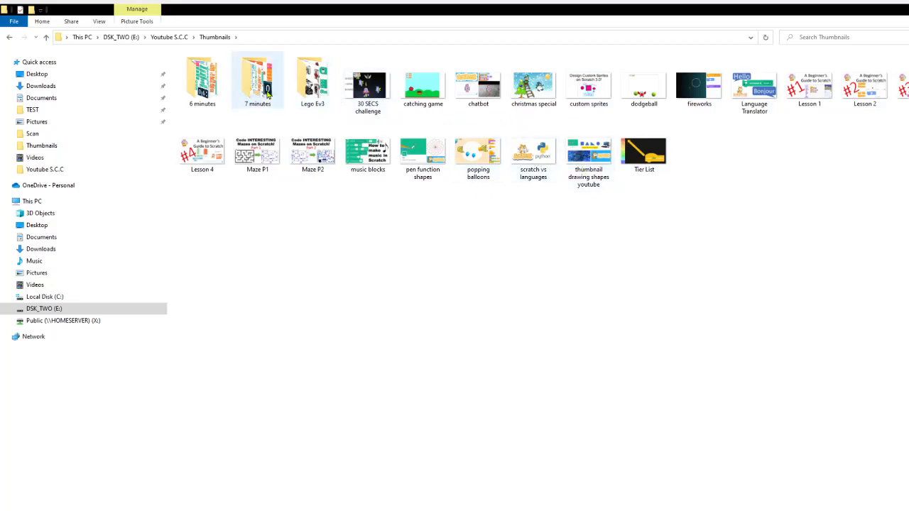
double_click(313, 80)
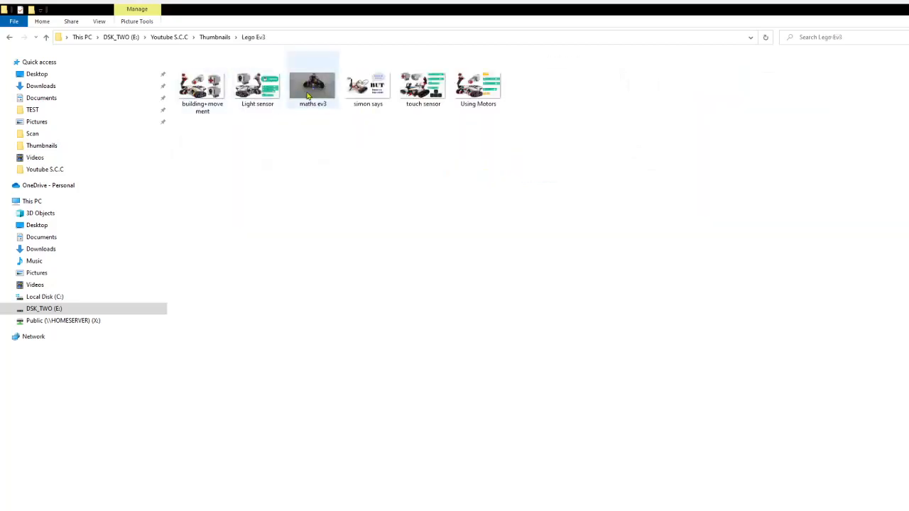
click(214, 37)
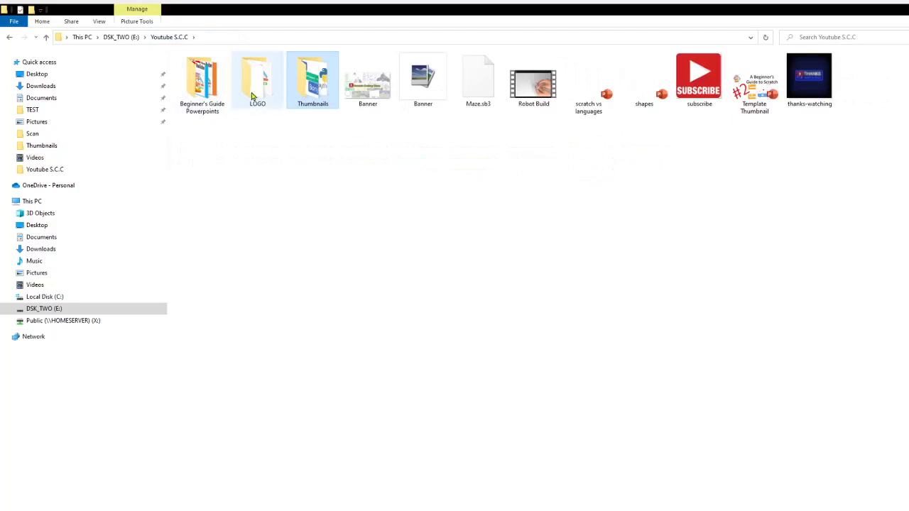
double_click(257, 79)
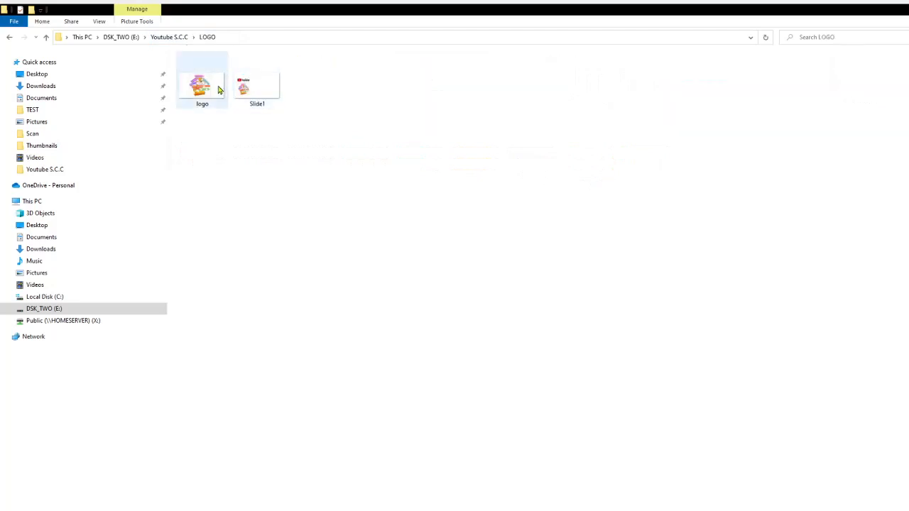
click(9, 36)
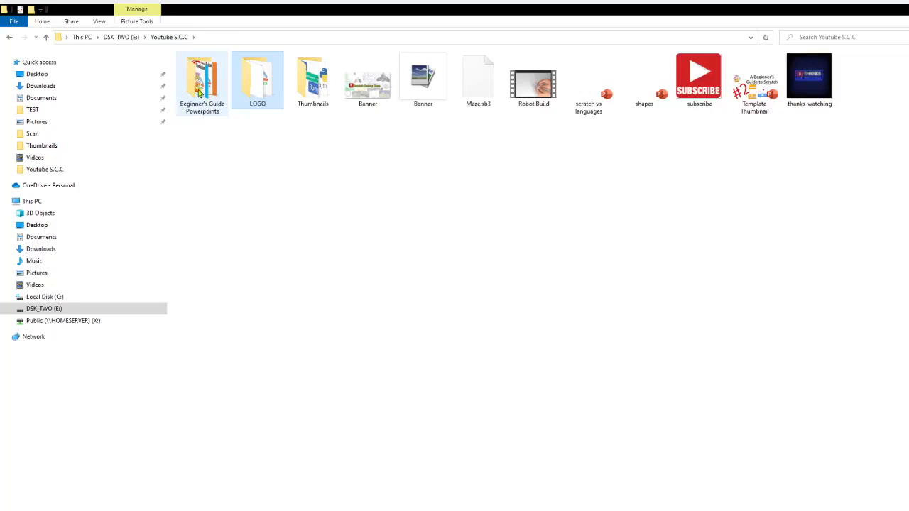
click(202, 79)
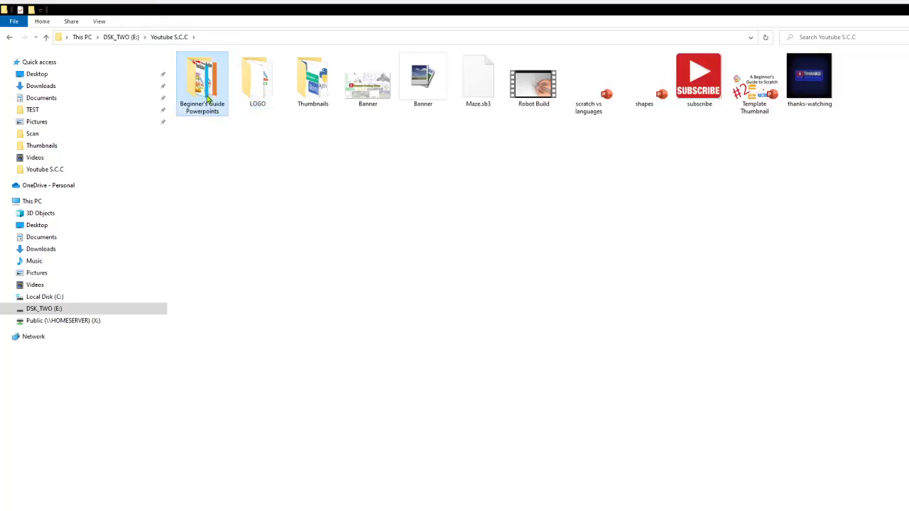
double_click(201, 78)
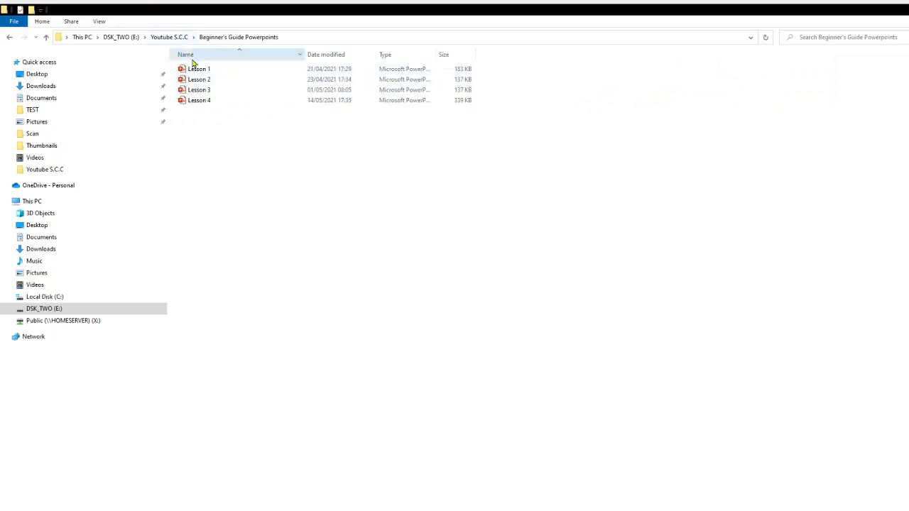
mouse_move(213, 80)
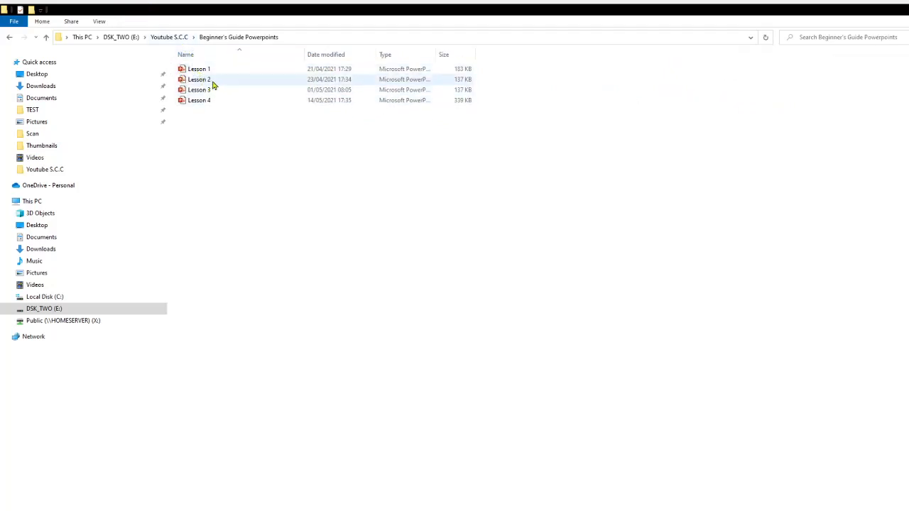
mouse_move(267, 66)
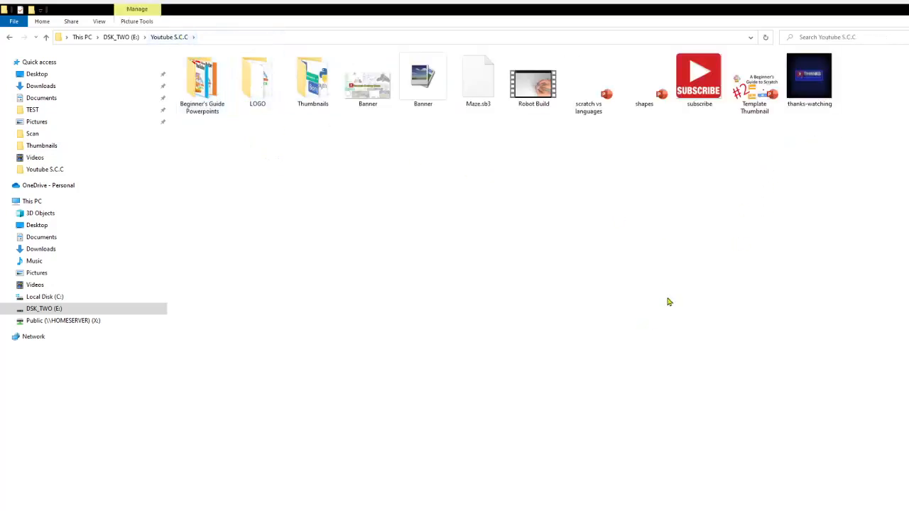
mouse_move(885, 101)
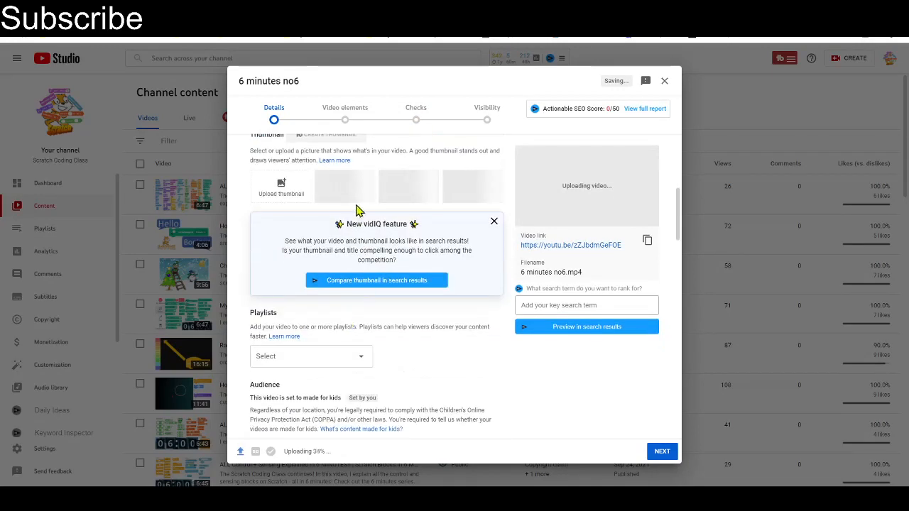
mouse_move(131, 117)
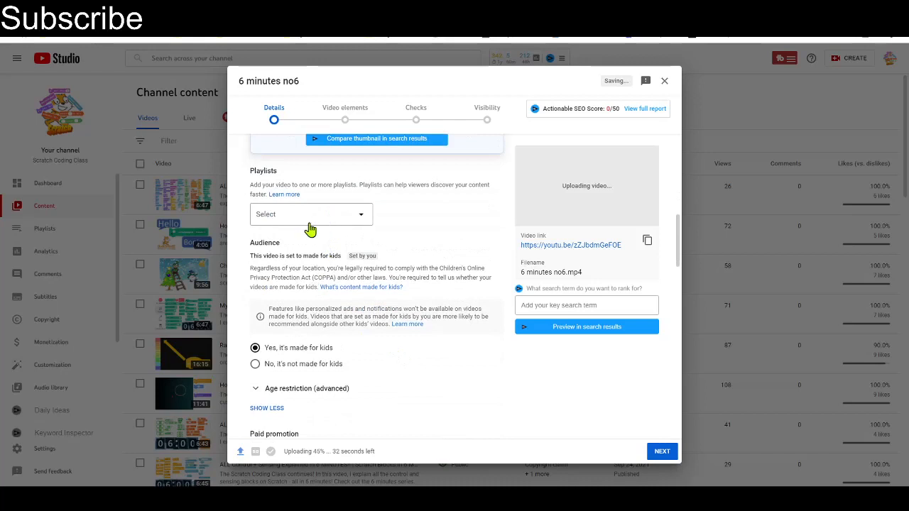
Assign the Scratch Blocks in 6 minutes and in 7 minutes playlists and confirm
click(309, 213)
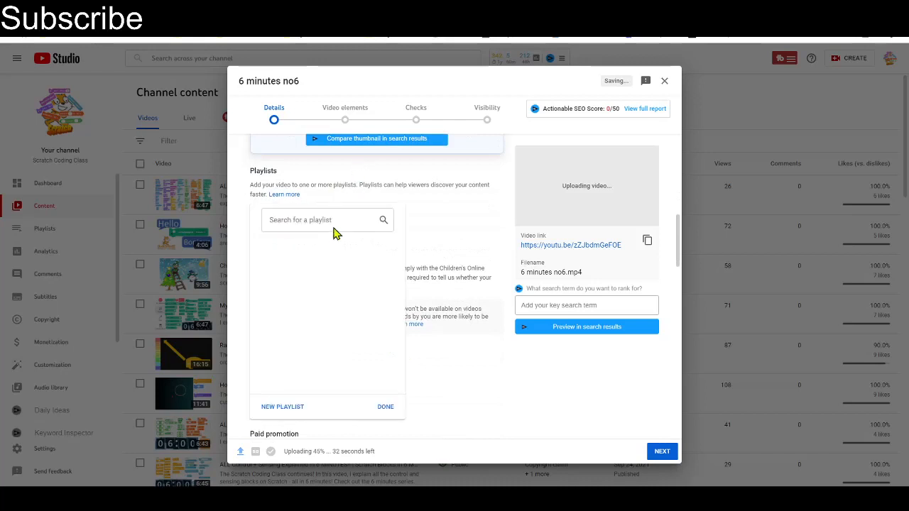
click(327, 219)
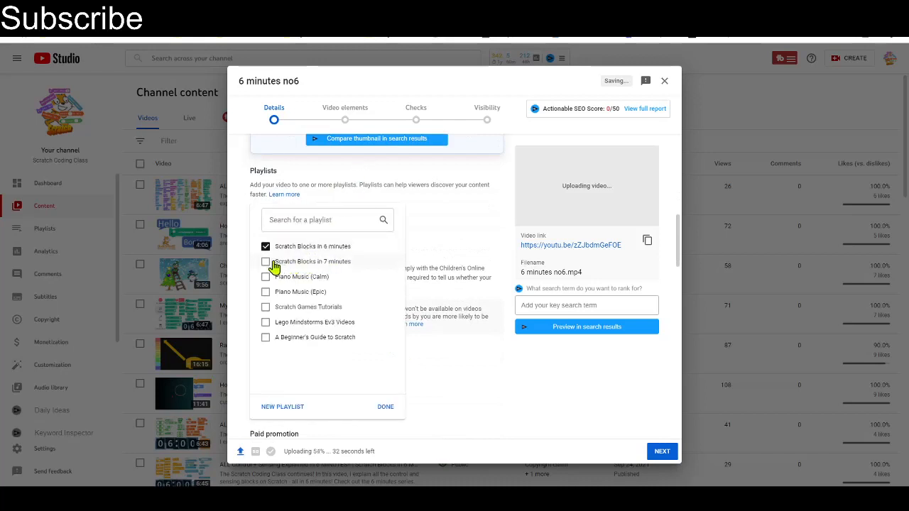
click(265, 261)
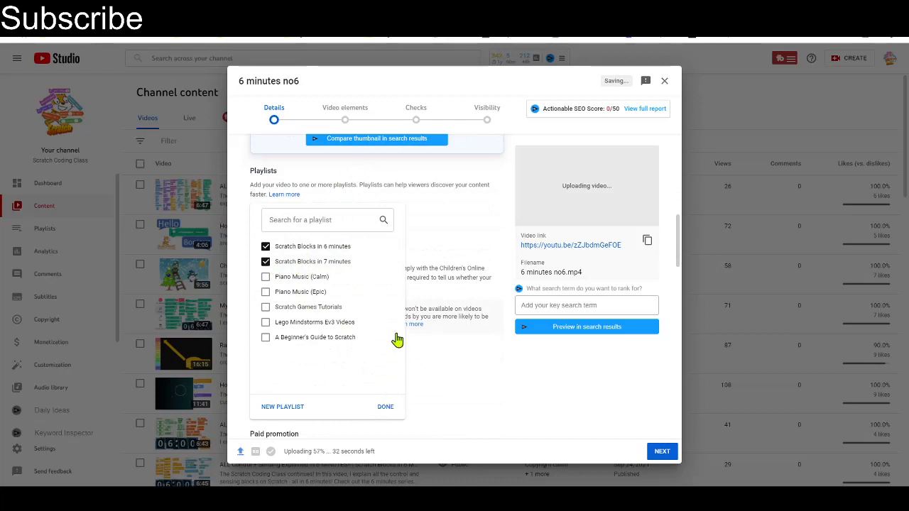
click(384, 406)
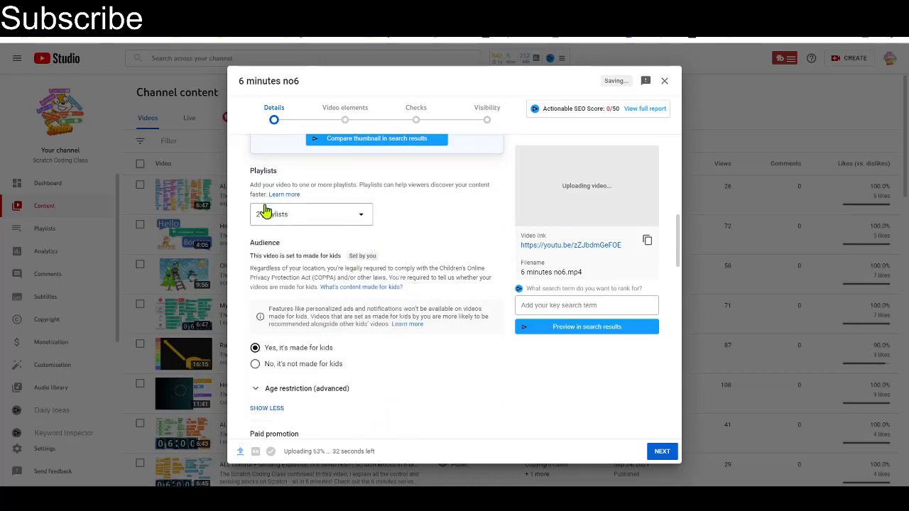
Scroll through the Details options past automatic chapters and tags, then bring up the video category list
scroll(down, 3)
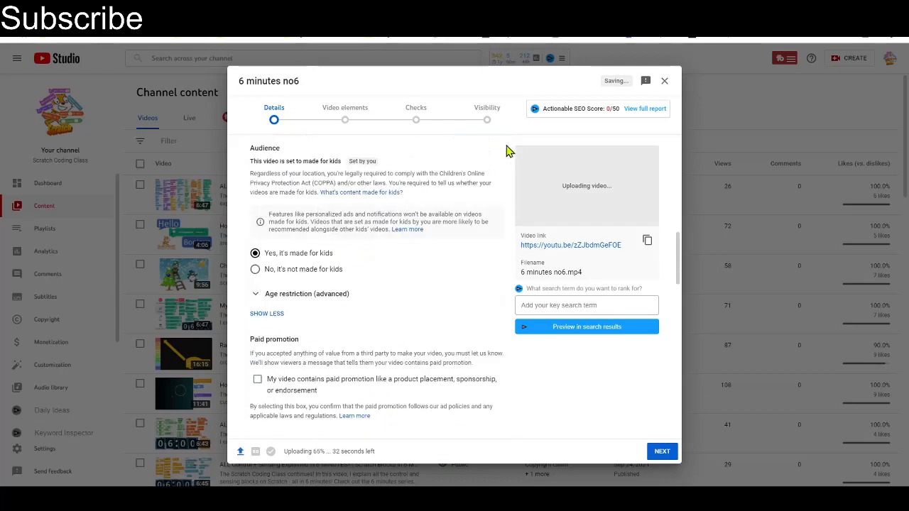
scroll(down, 3)
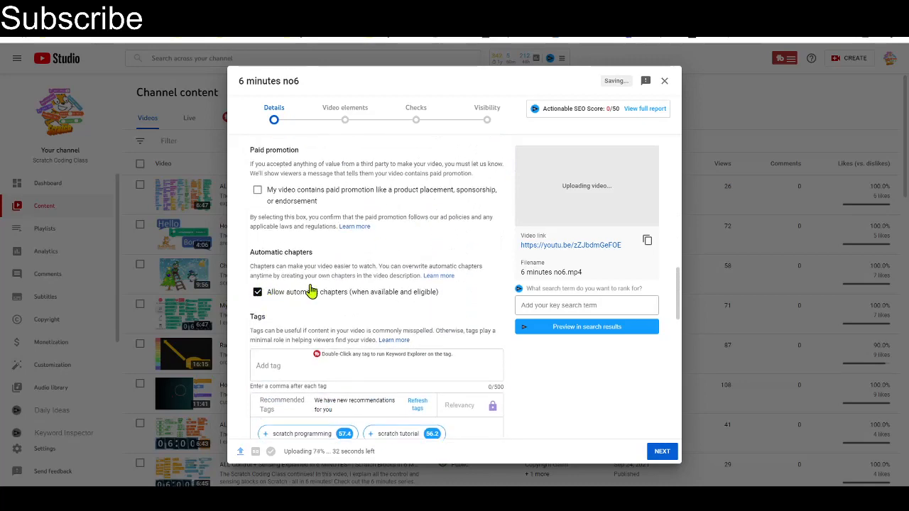
scroll(down, 3)
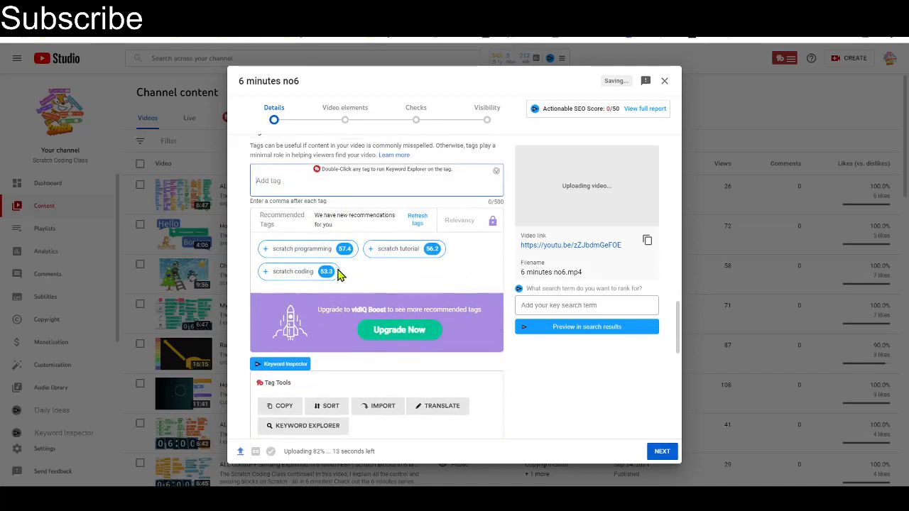
scroll(up, 3)
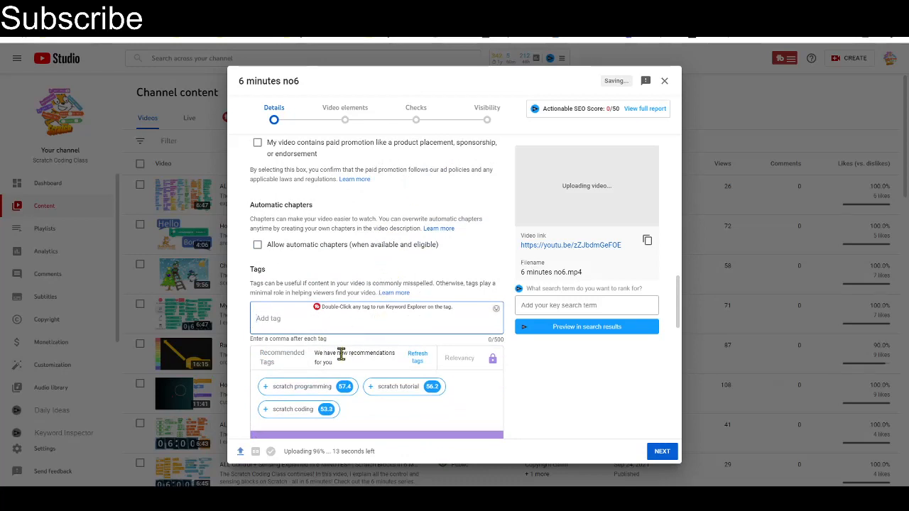
mouse_move(449, 182)
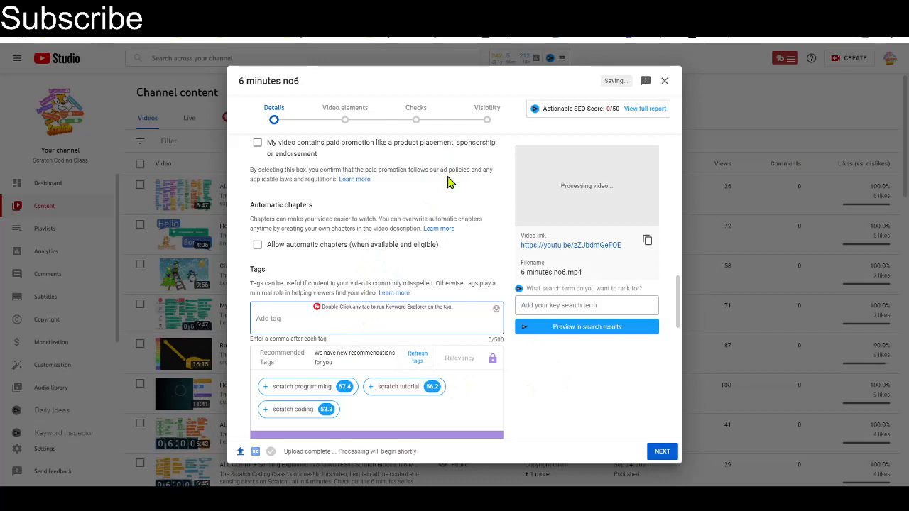
scroll(down, 3)
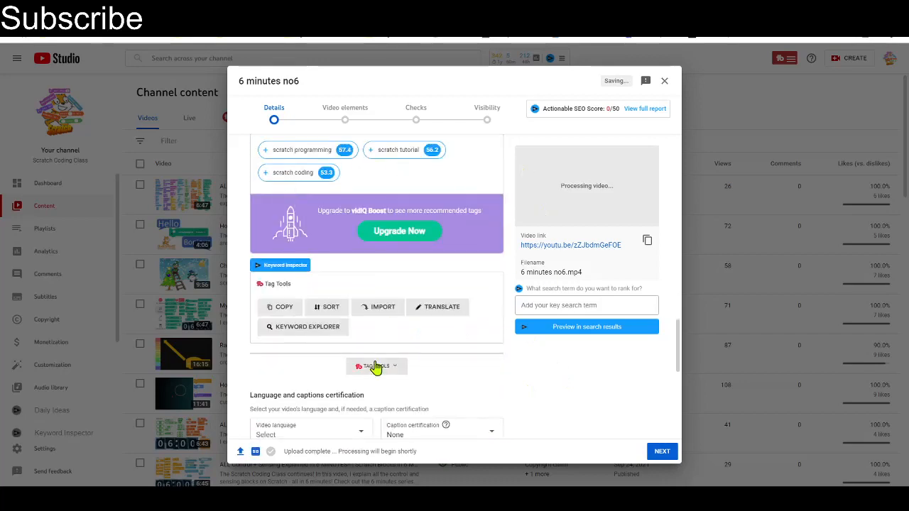
scroll(down, 3)
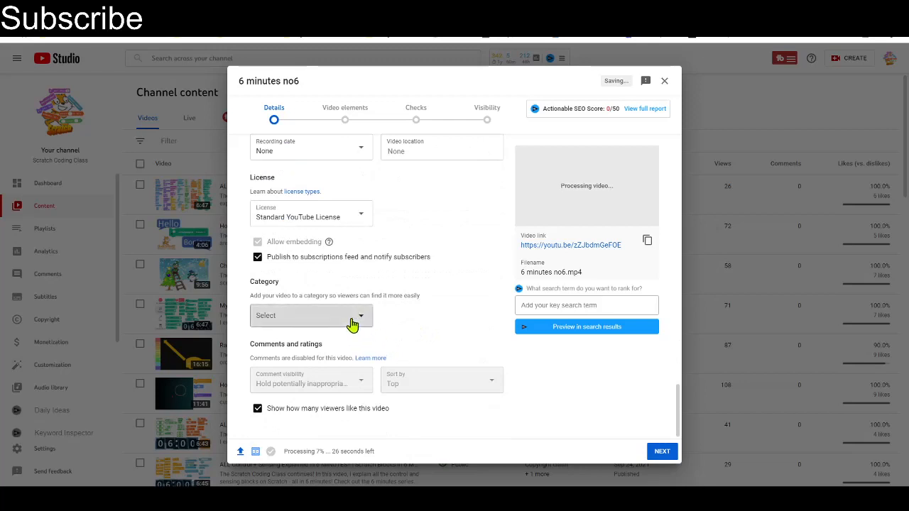
click(309, 315)
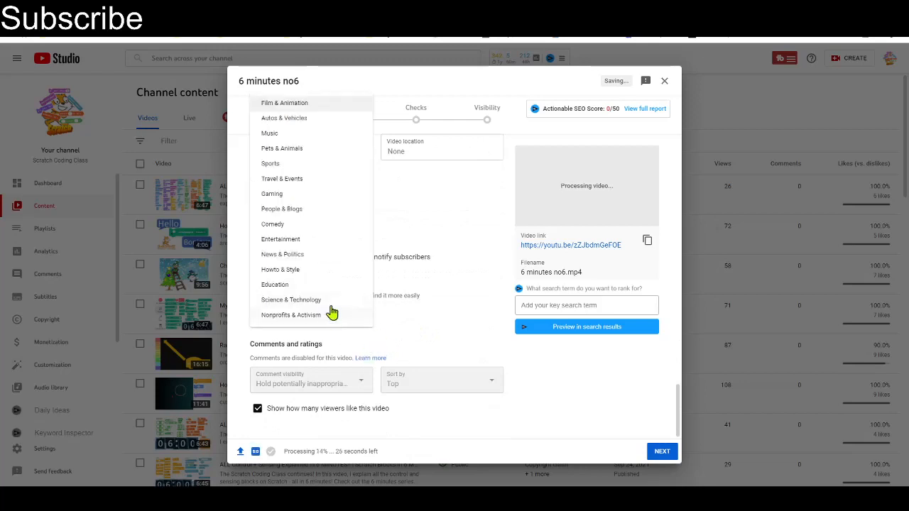
mouse_move(419, 337)
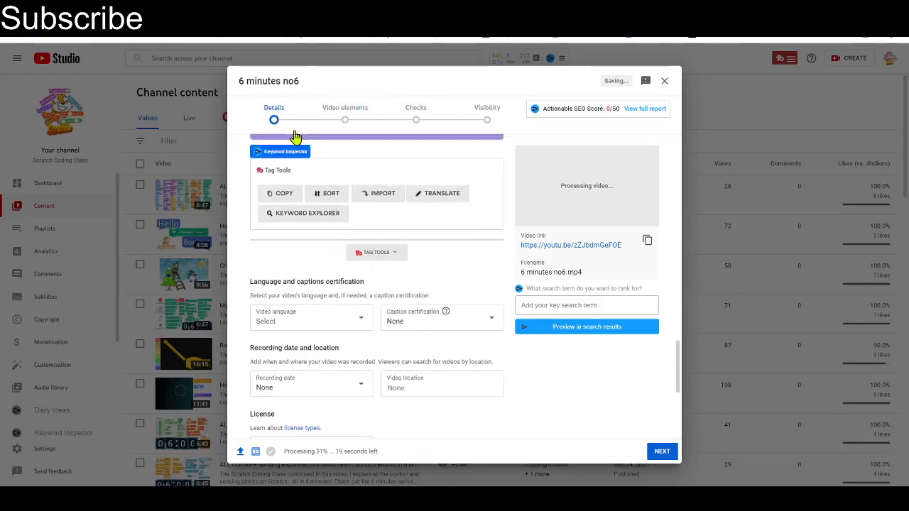
mouse_move(645, 113)
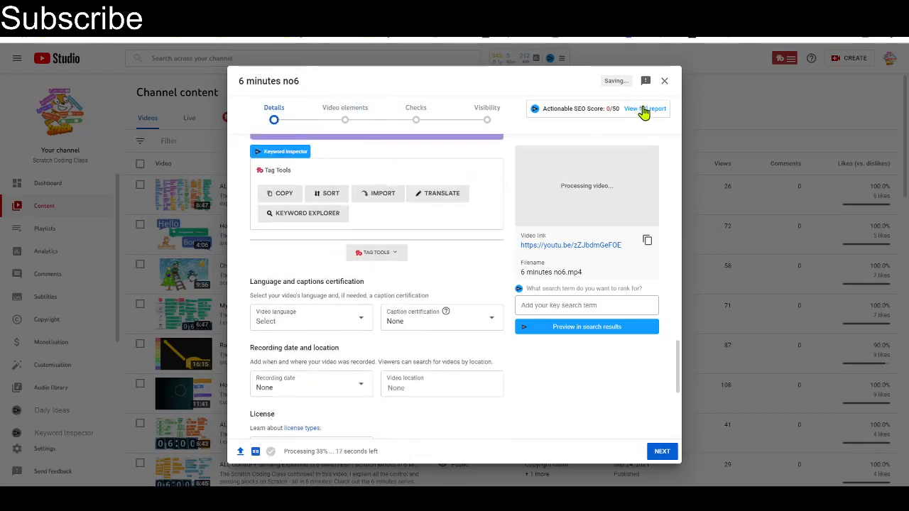
View the full vidIQ SEO report, advance to Video elements, then close the report
click(645, 108)
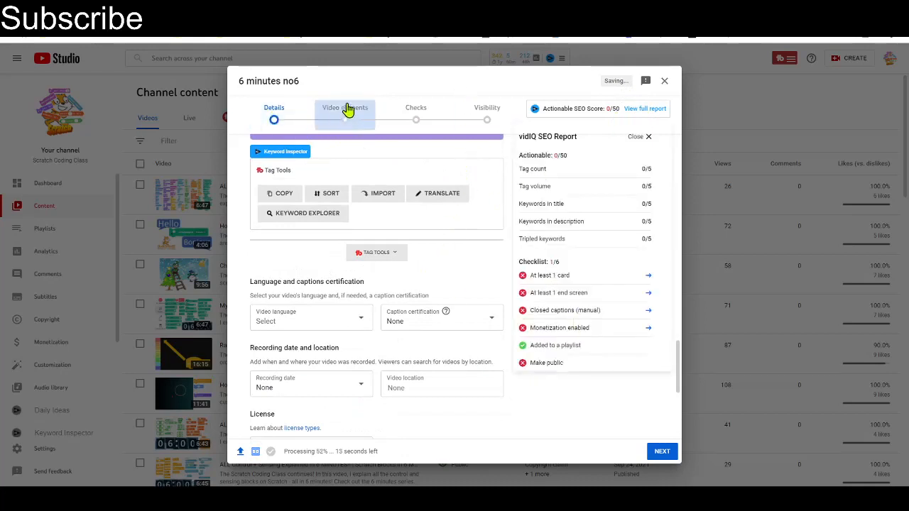
click(344, 108)
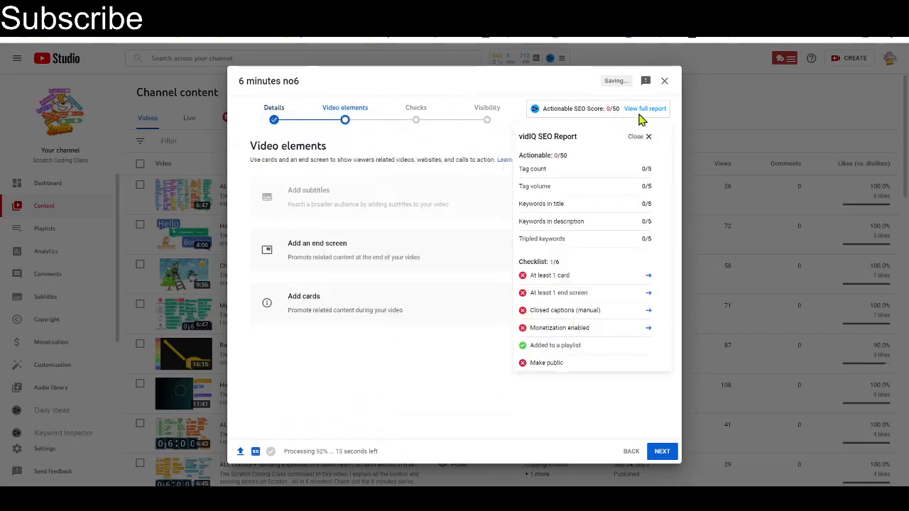
mouse_move(403, 119)
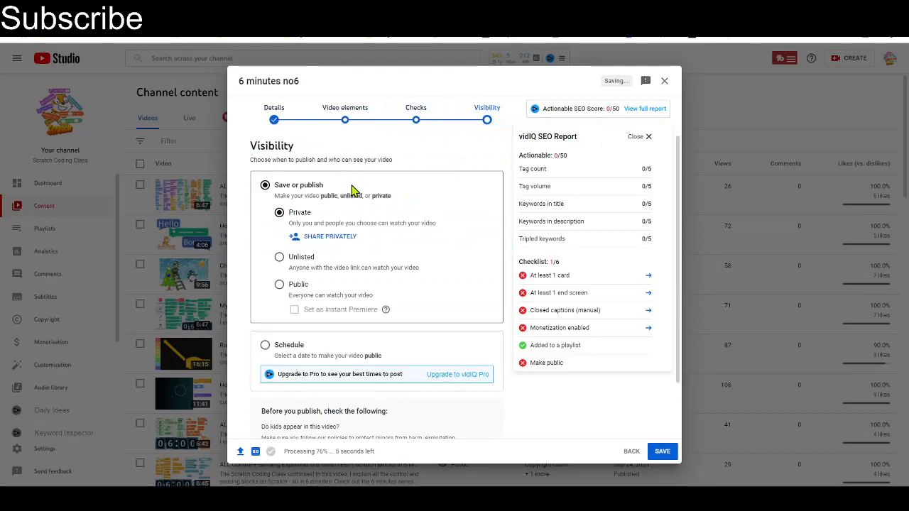
mouse_move(647, 120)
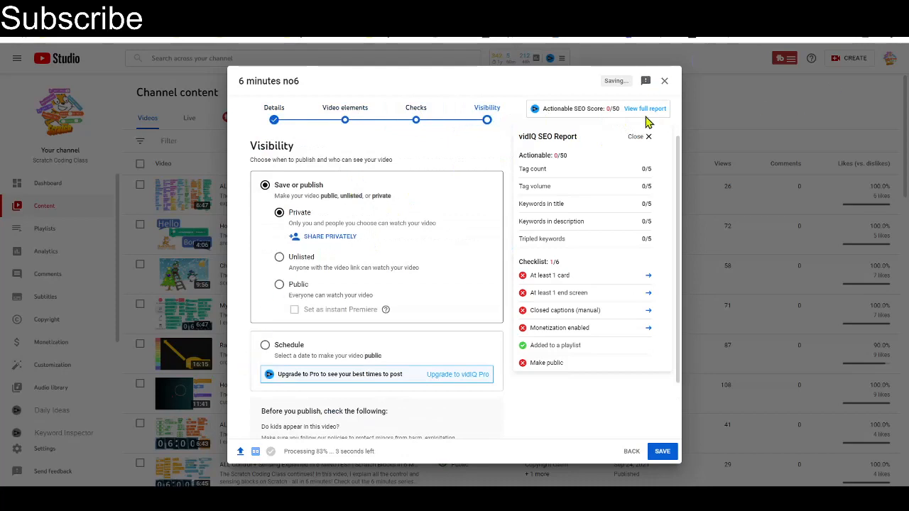
click(639, 137)
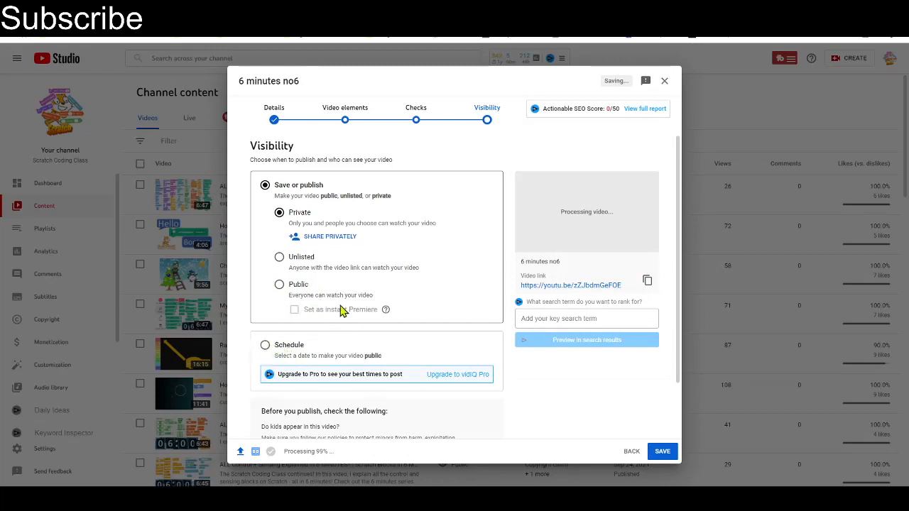
mouse_move(621, 452)
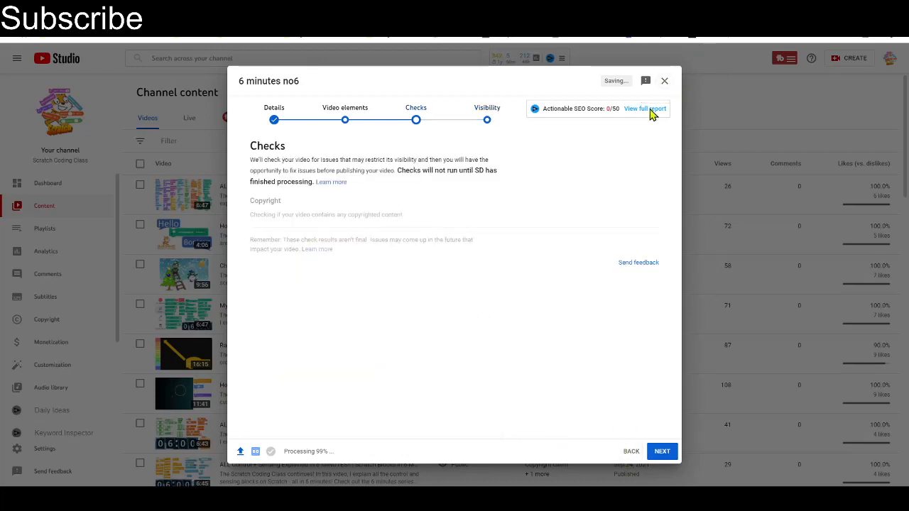
mouse_move(665, 79)
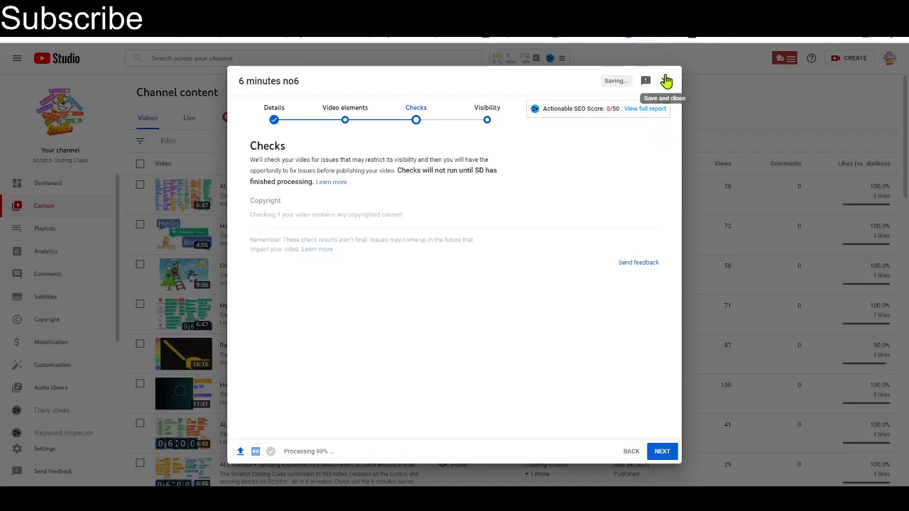
mouse_move(662, 84)
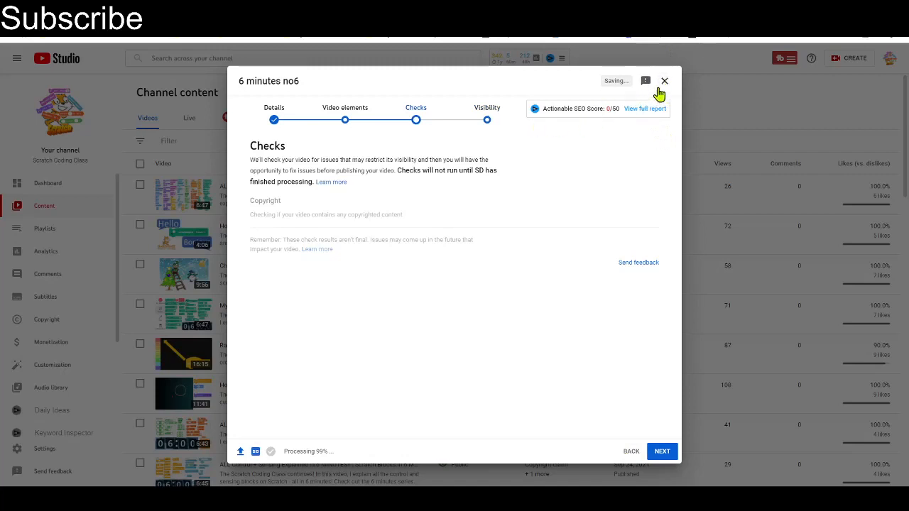
mouse_move(812, 261)
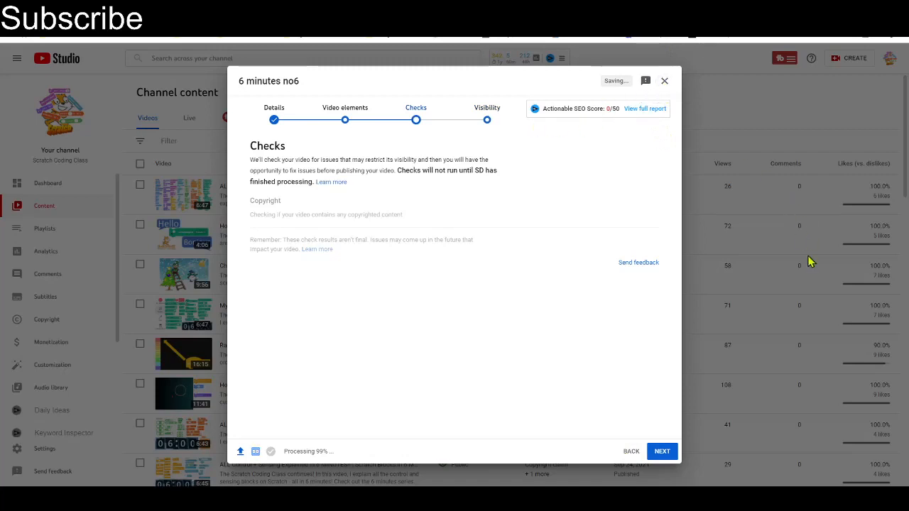
mouse_move(664, 80)
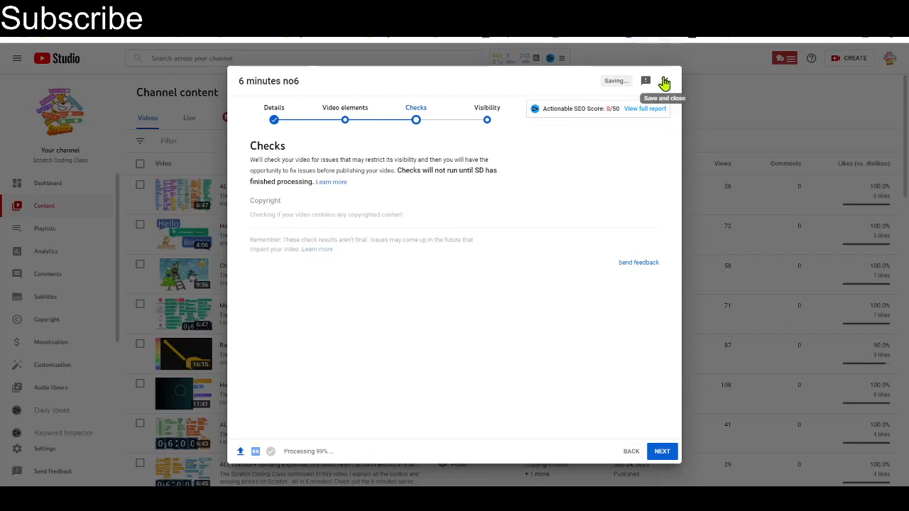
mouse_move(661, 76)
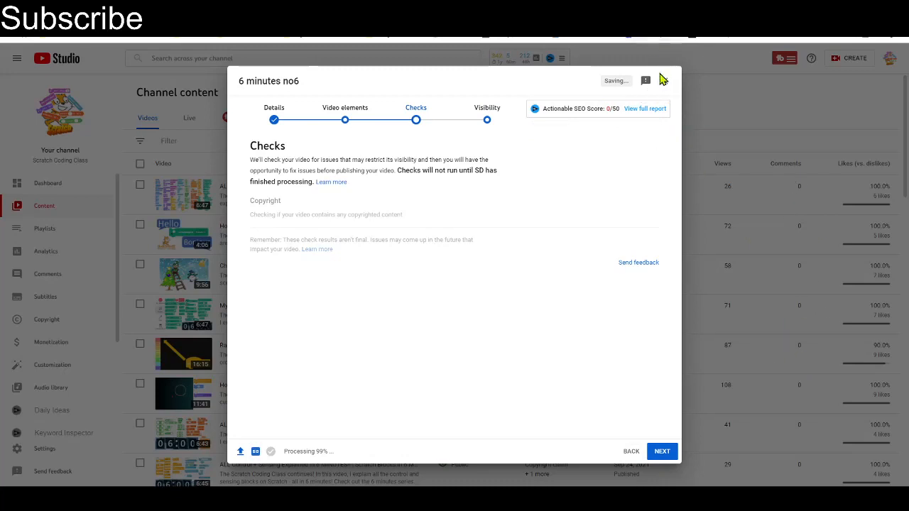
Step back from Checks to Details and bring up the TubeBuddy Upload Defaults panel
click(630, 451)
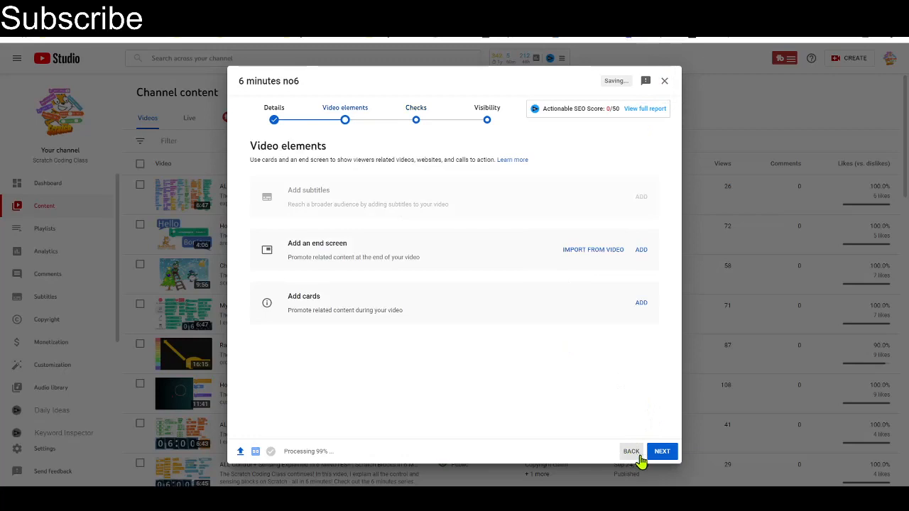
click(630, 451)
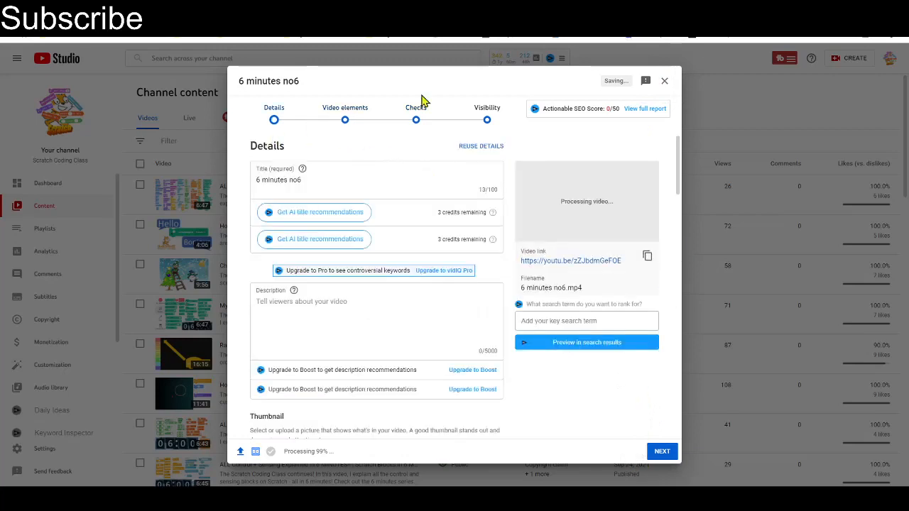
mouse_move(665, 79)
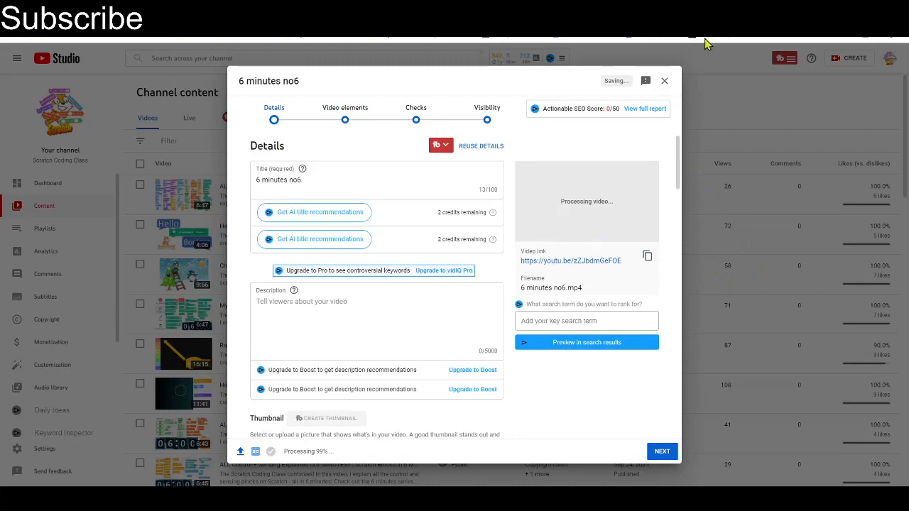
mouse_move(434, 164)
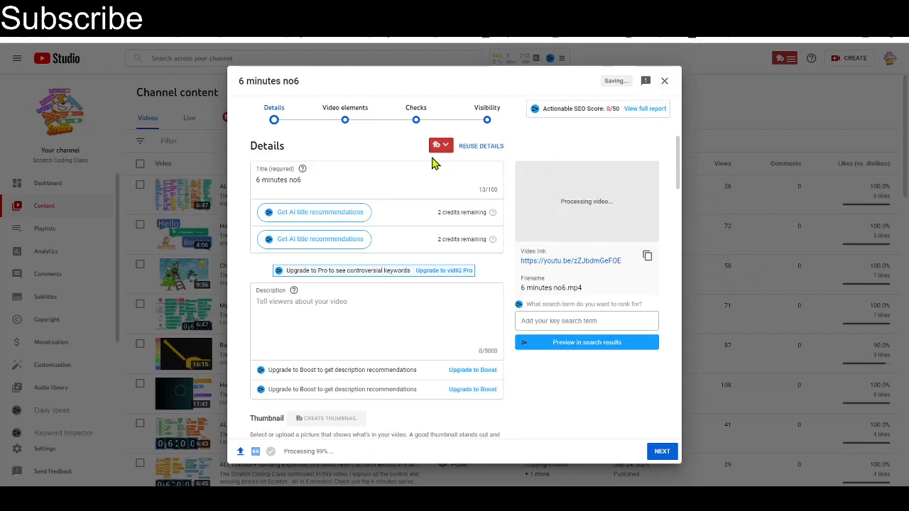
click(440, 145)
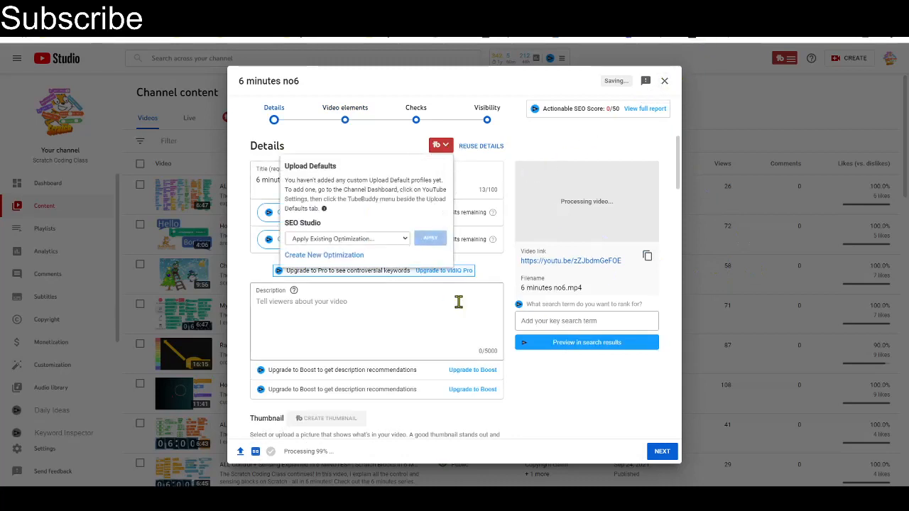